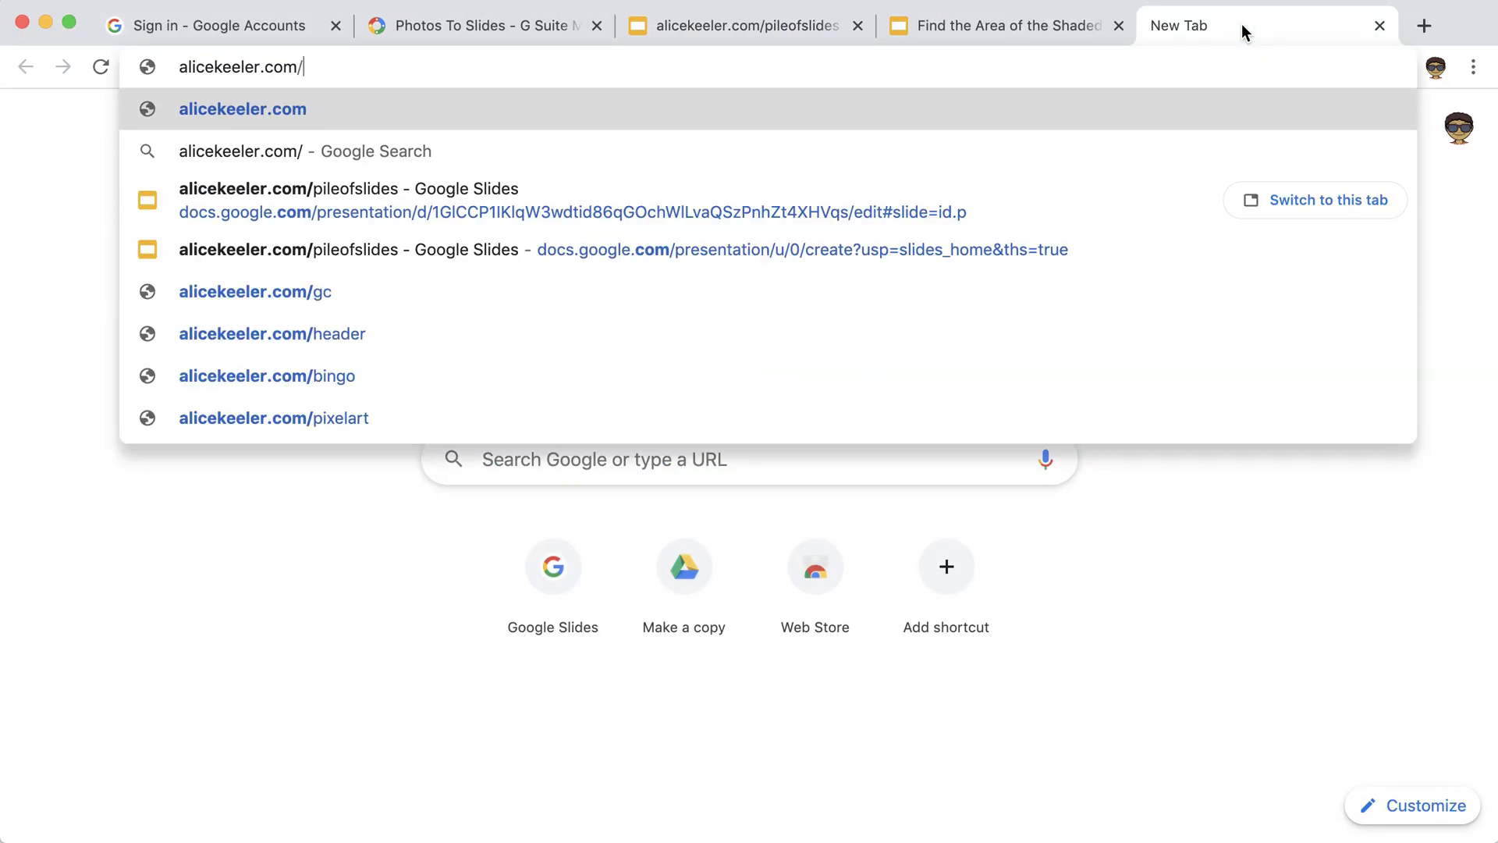
# Go to alicekeeler.com/pileofslides and make a personal copy of the add-on spreadsheet.
pyautogui.write('pileofslid')
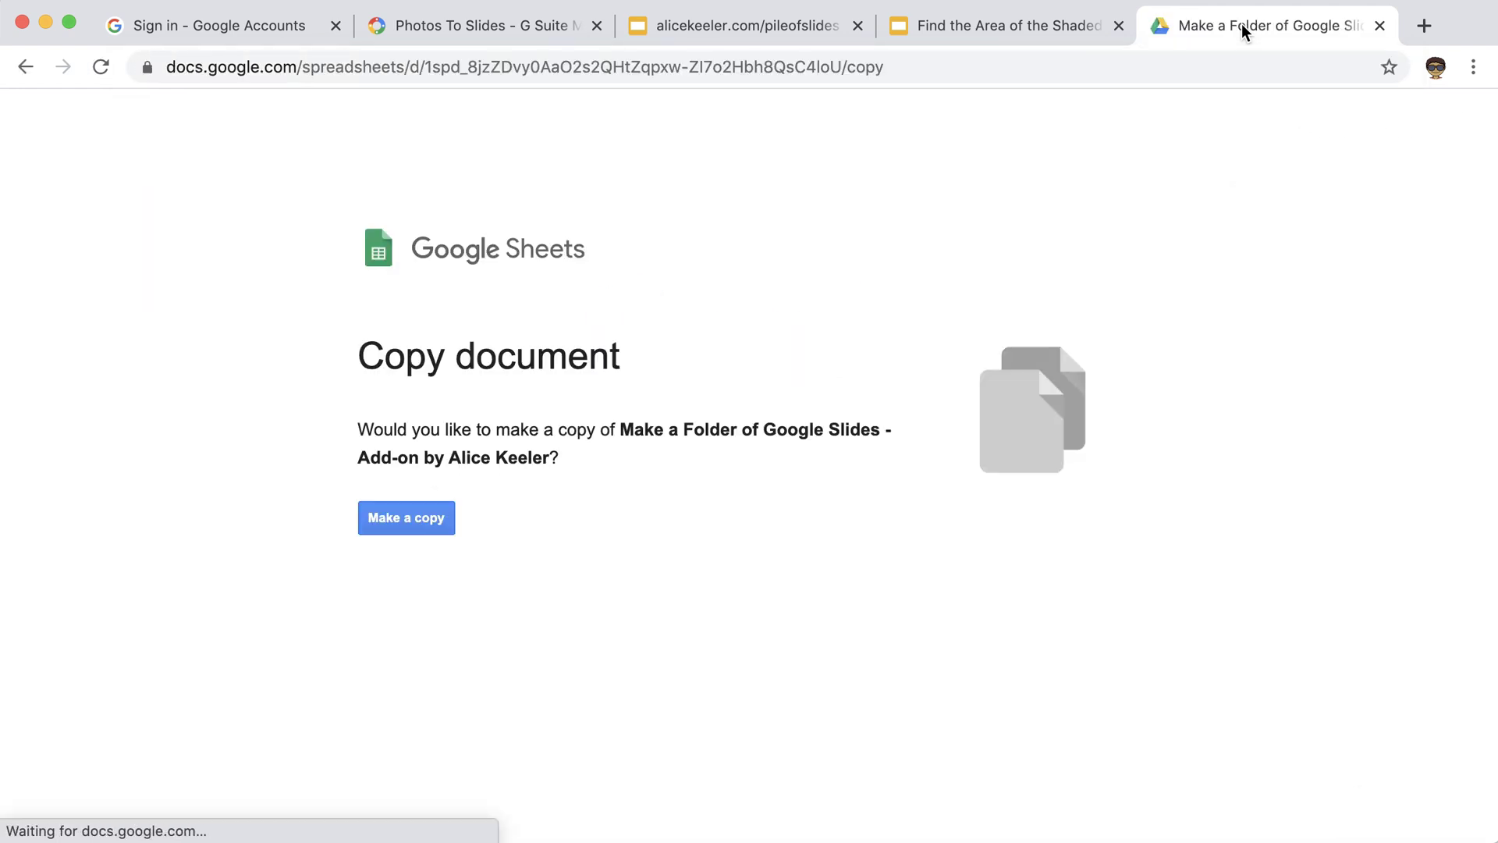
pyautogui.click(405, 518)
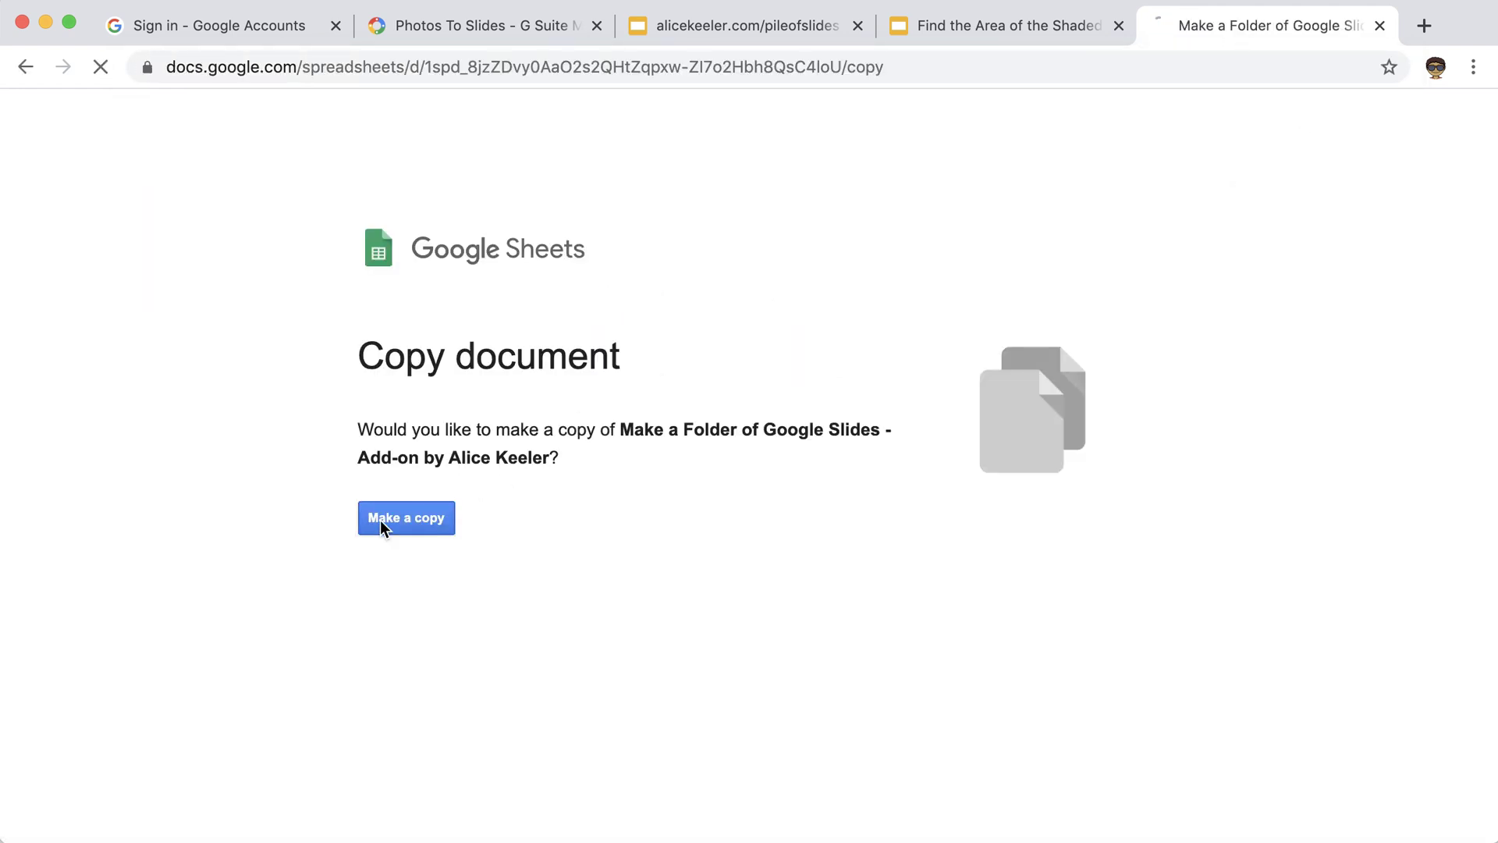
pyautogui.click(406, 516)
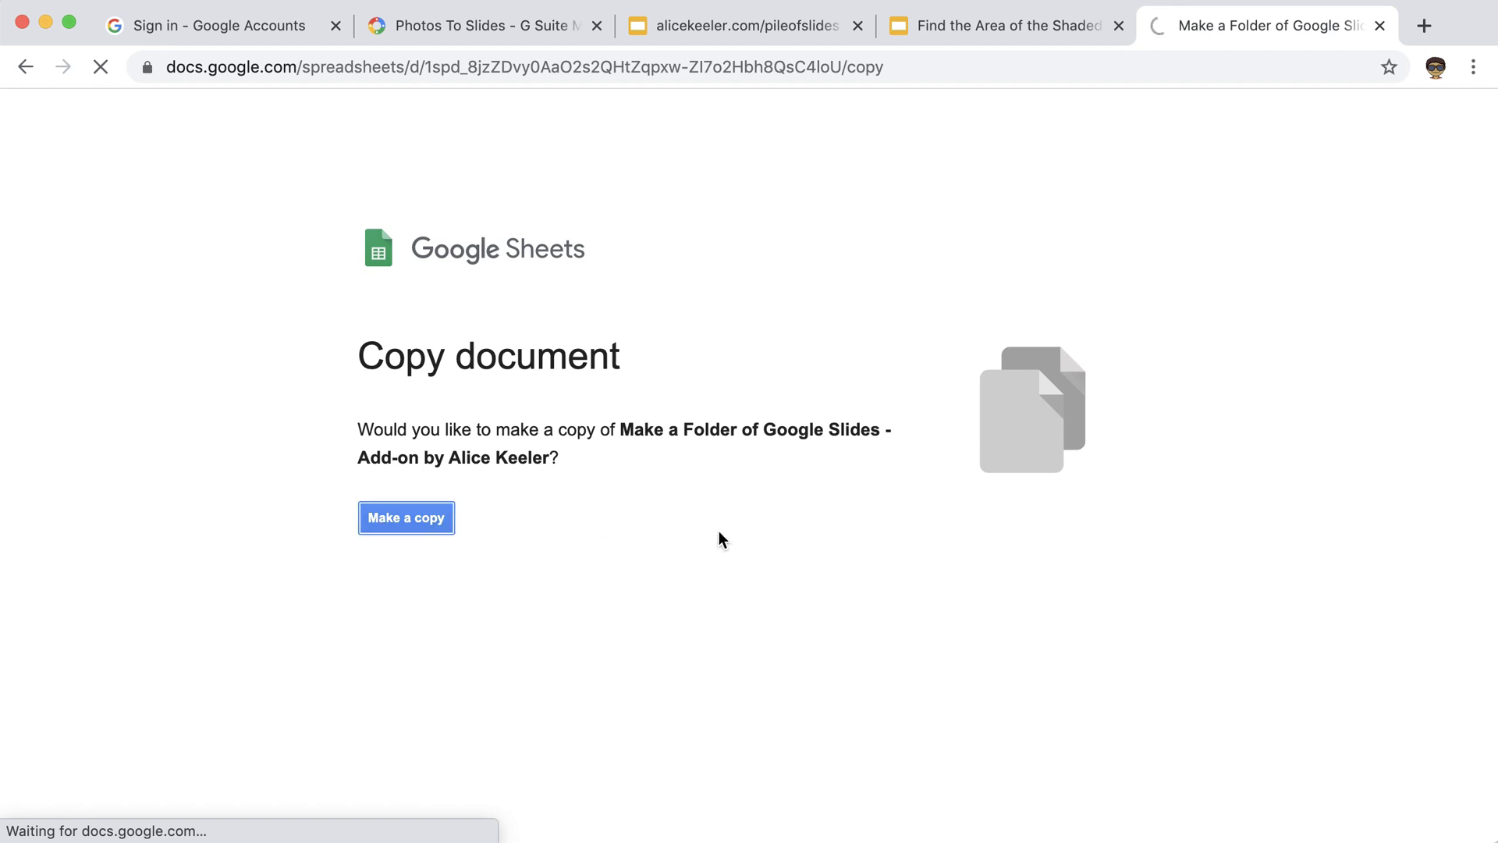
pyautogui.click(406, 516)
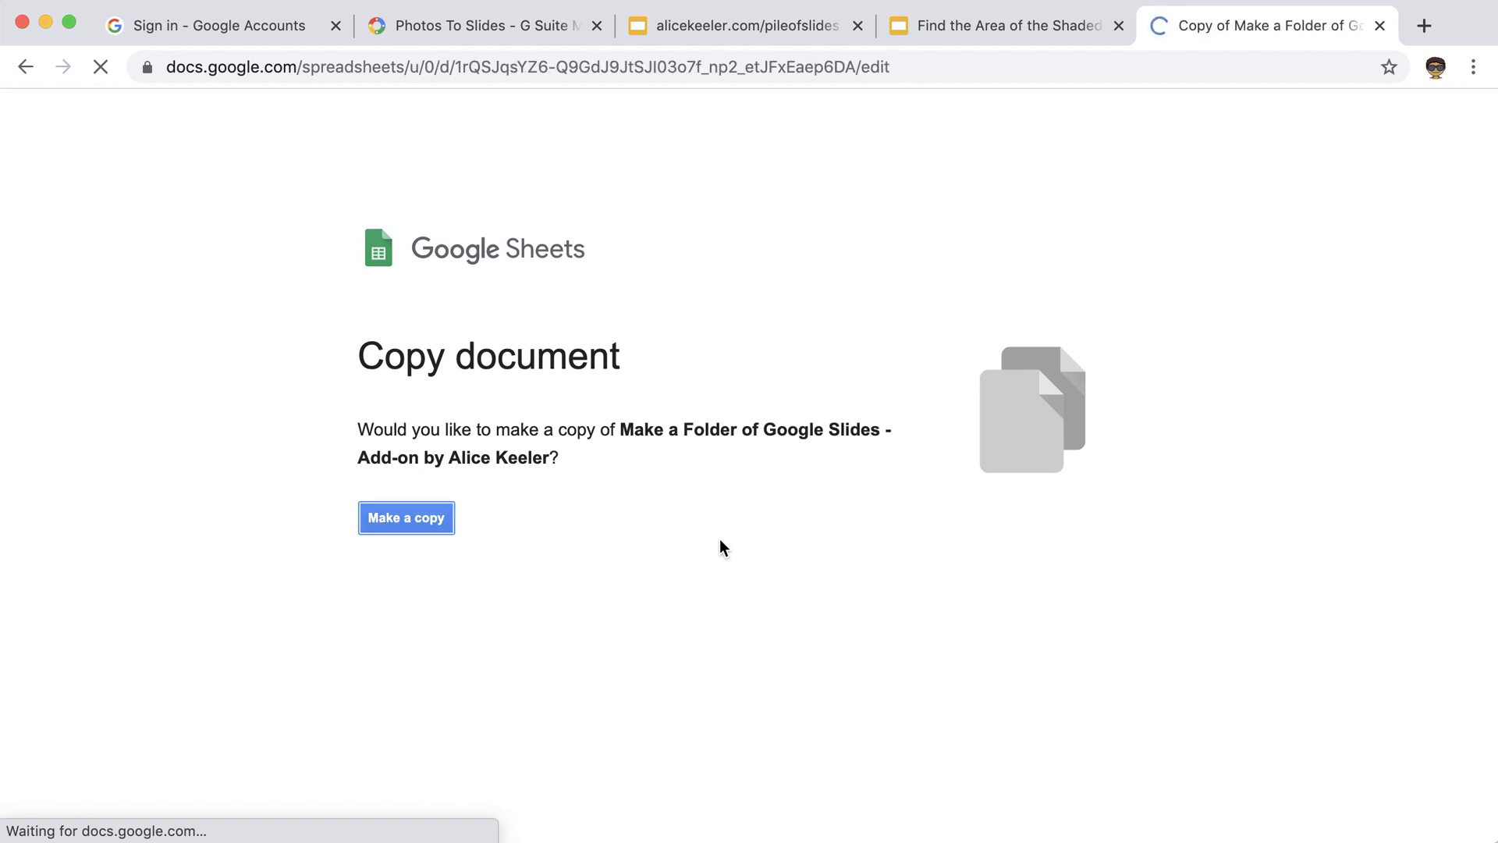
pyautogui.click(406, 516)
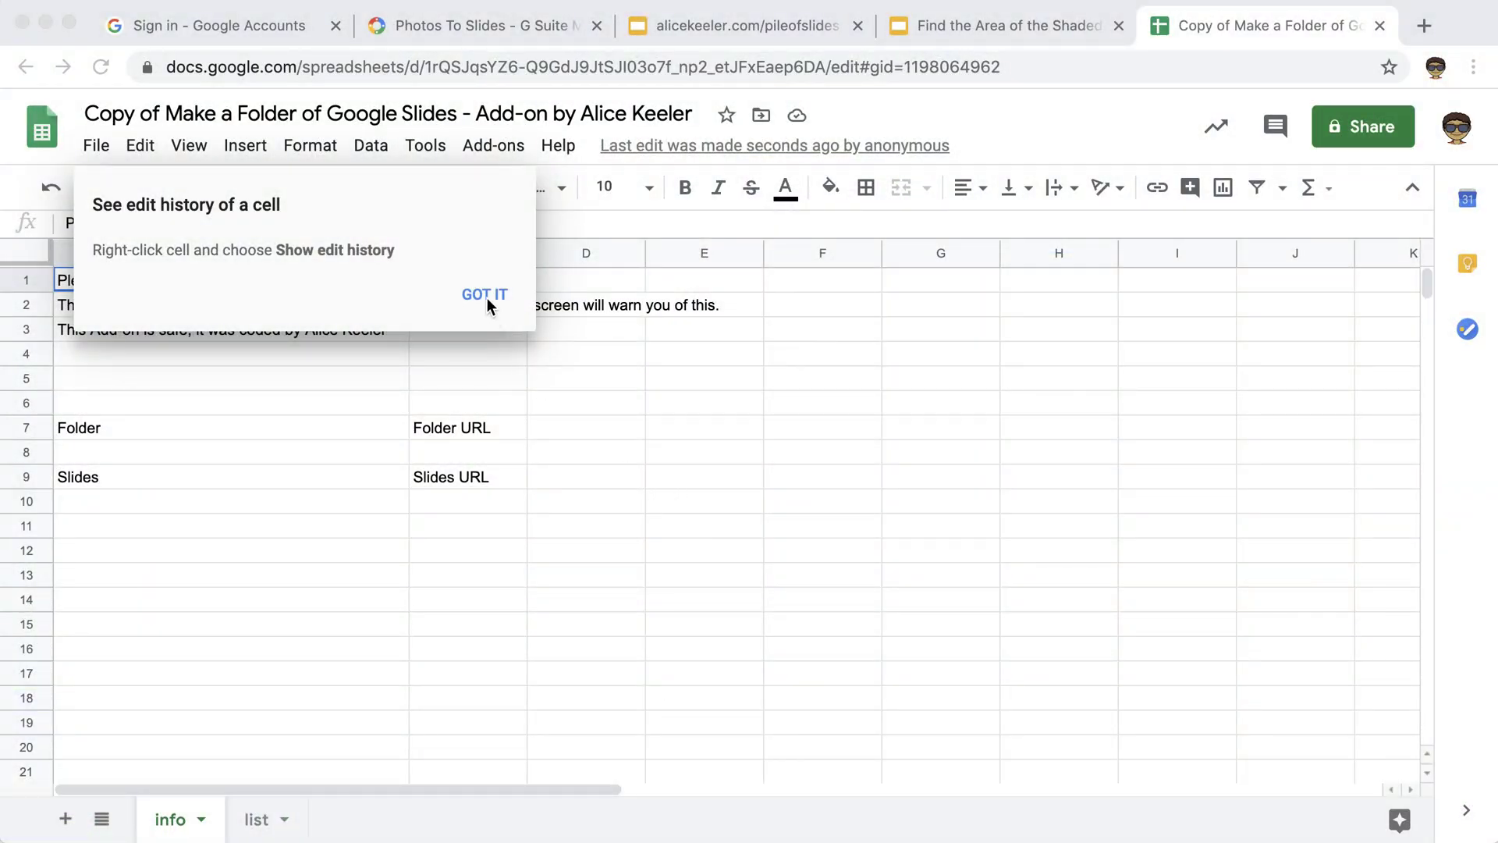
# Dismiss the edit-history tip and check the Add-ons menu until Pile of Slides appears.
pyautogui.click(483, 293)
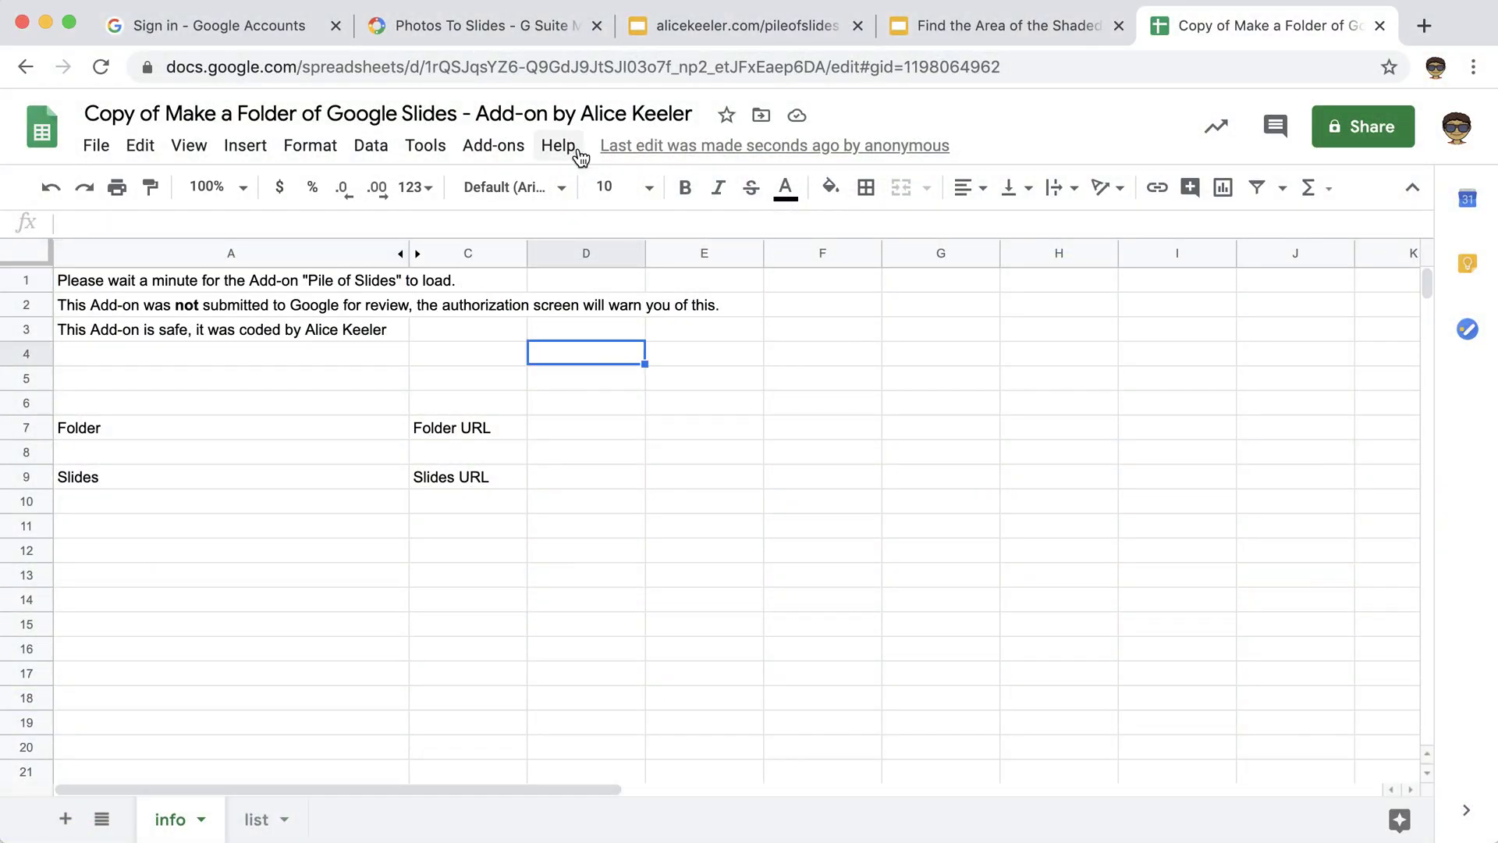
pyautogui.moveTo(493, 145)
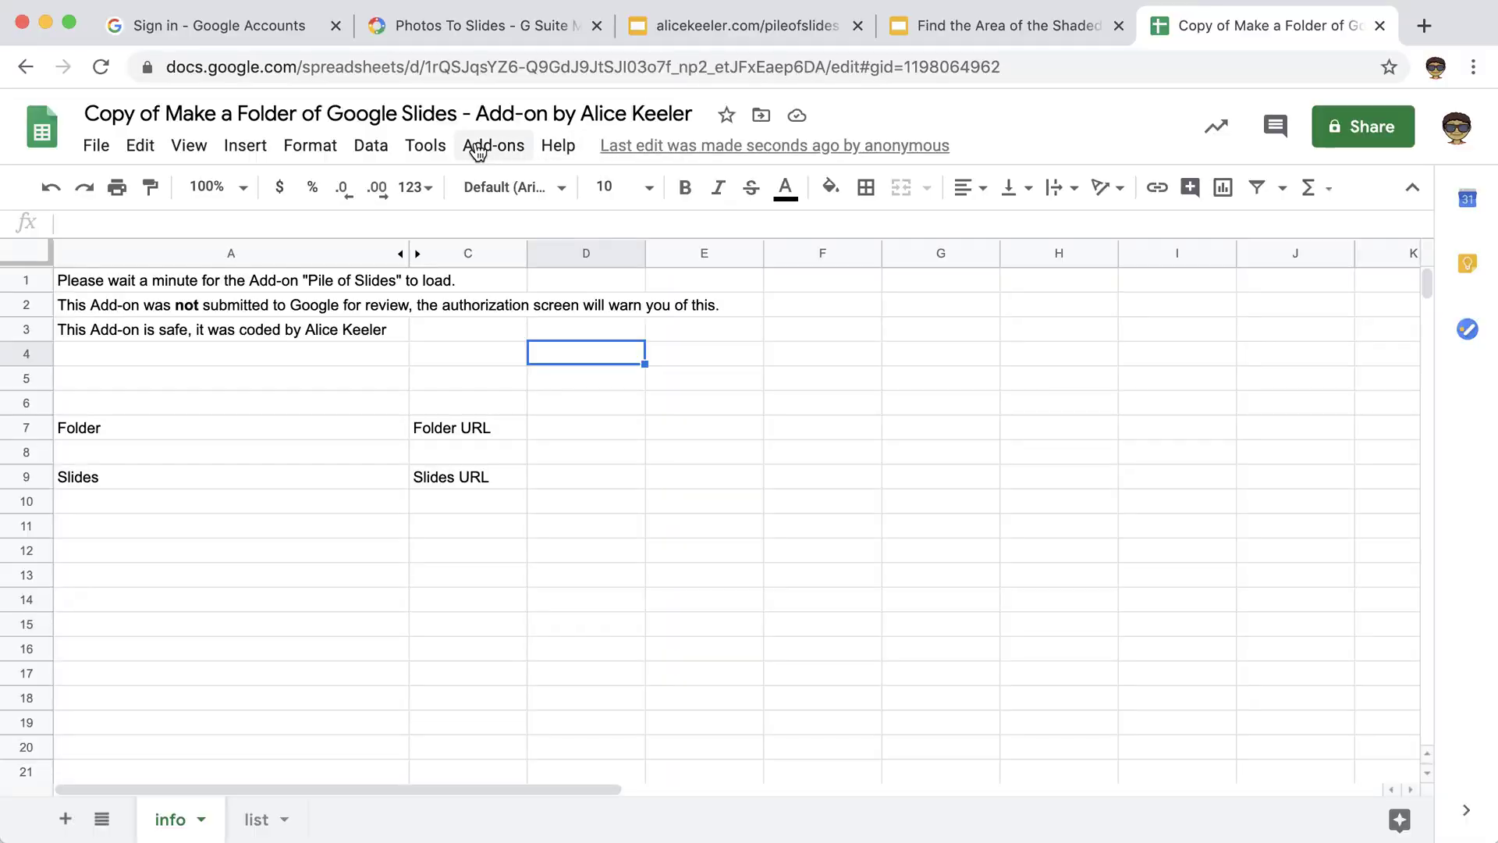
pyautogui.click(495, 145)
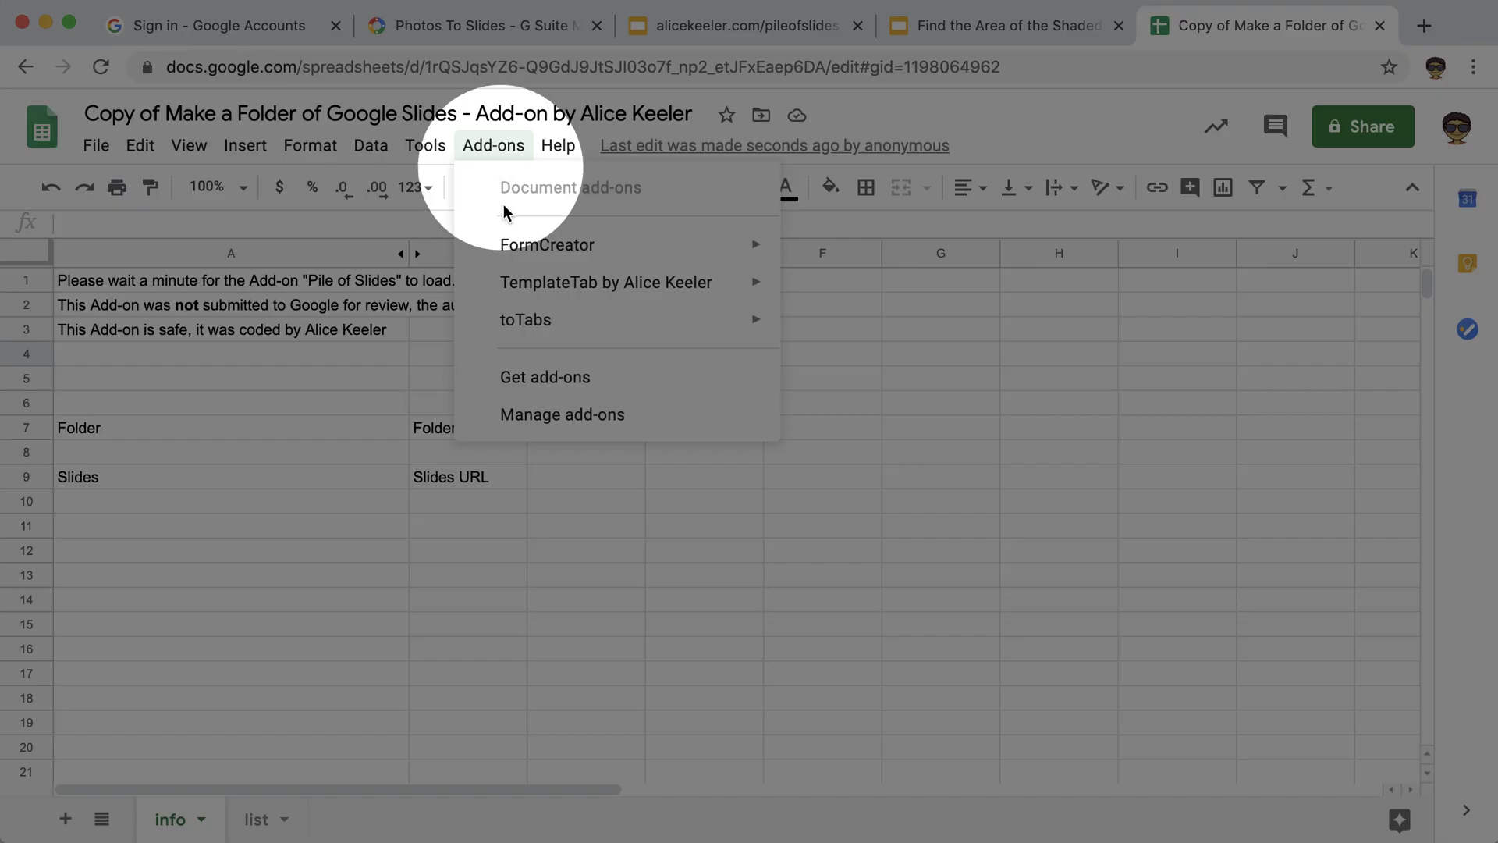
pyautogui.click(467, 550)
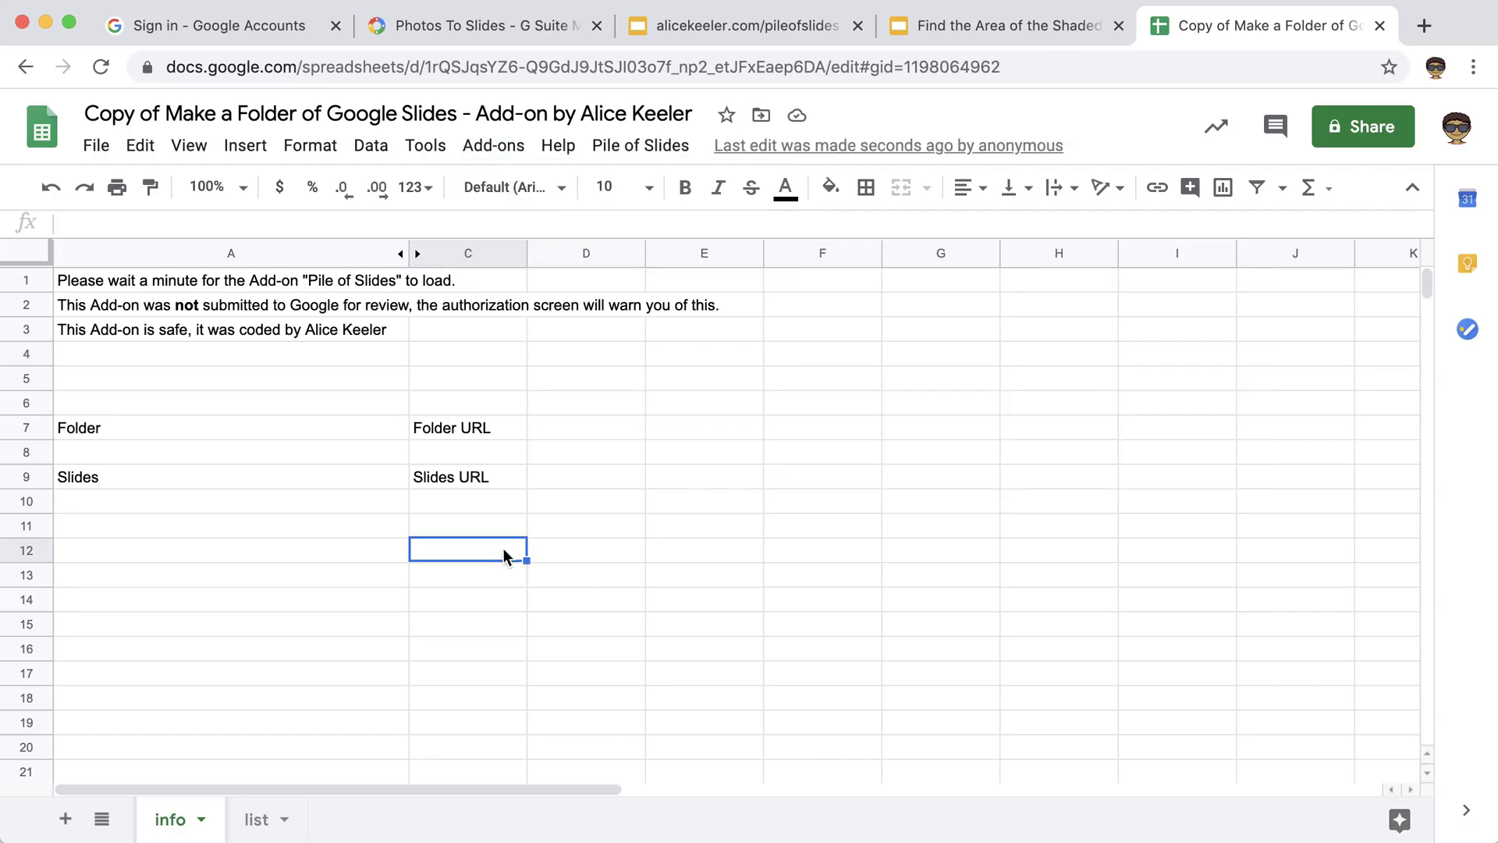
pyautogui.click(493, 145)
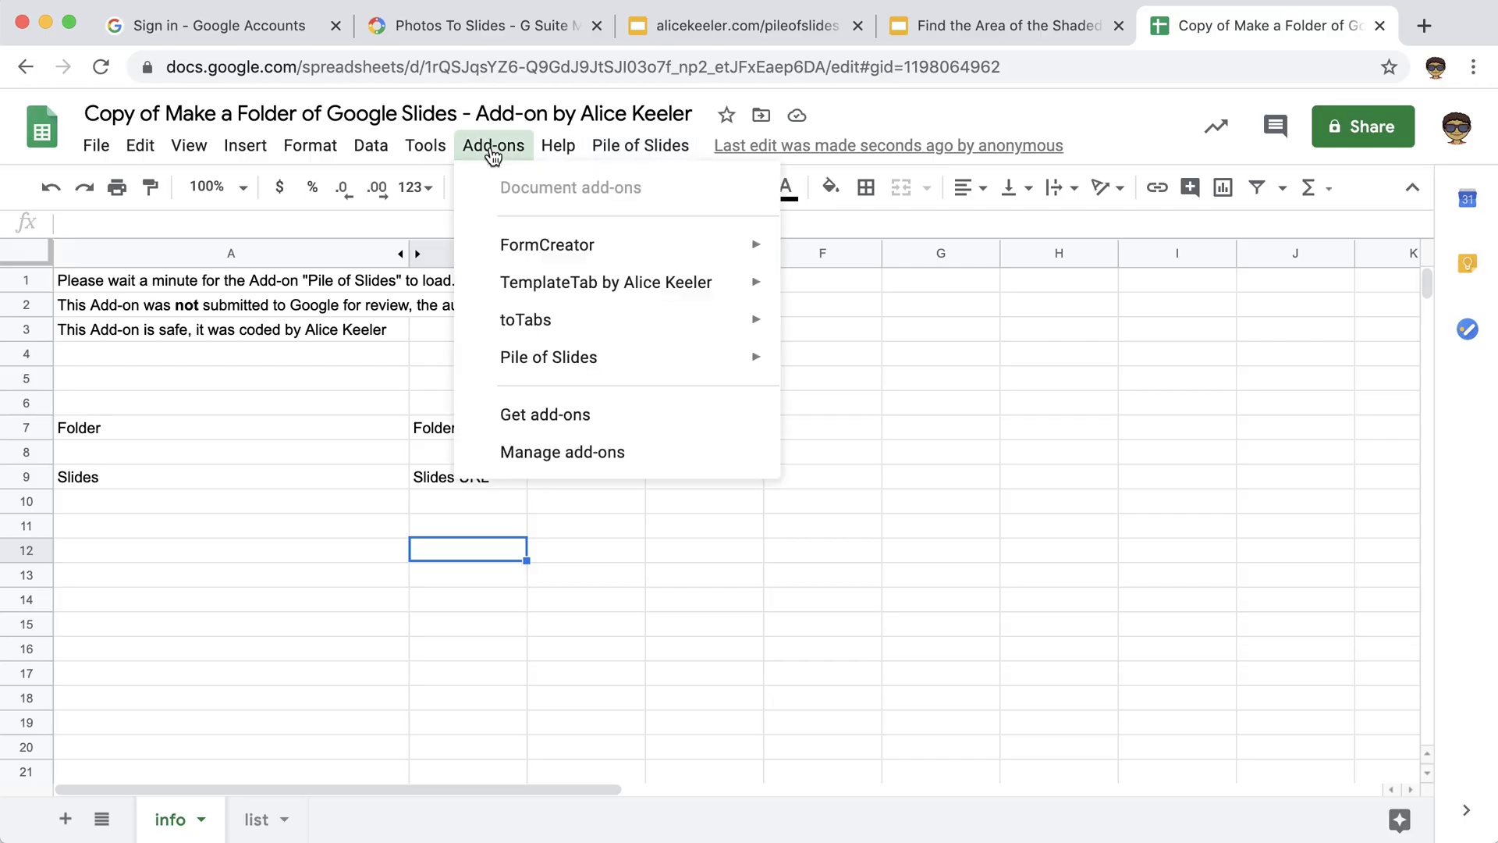
pyautogui.moveTo(548, 356)
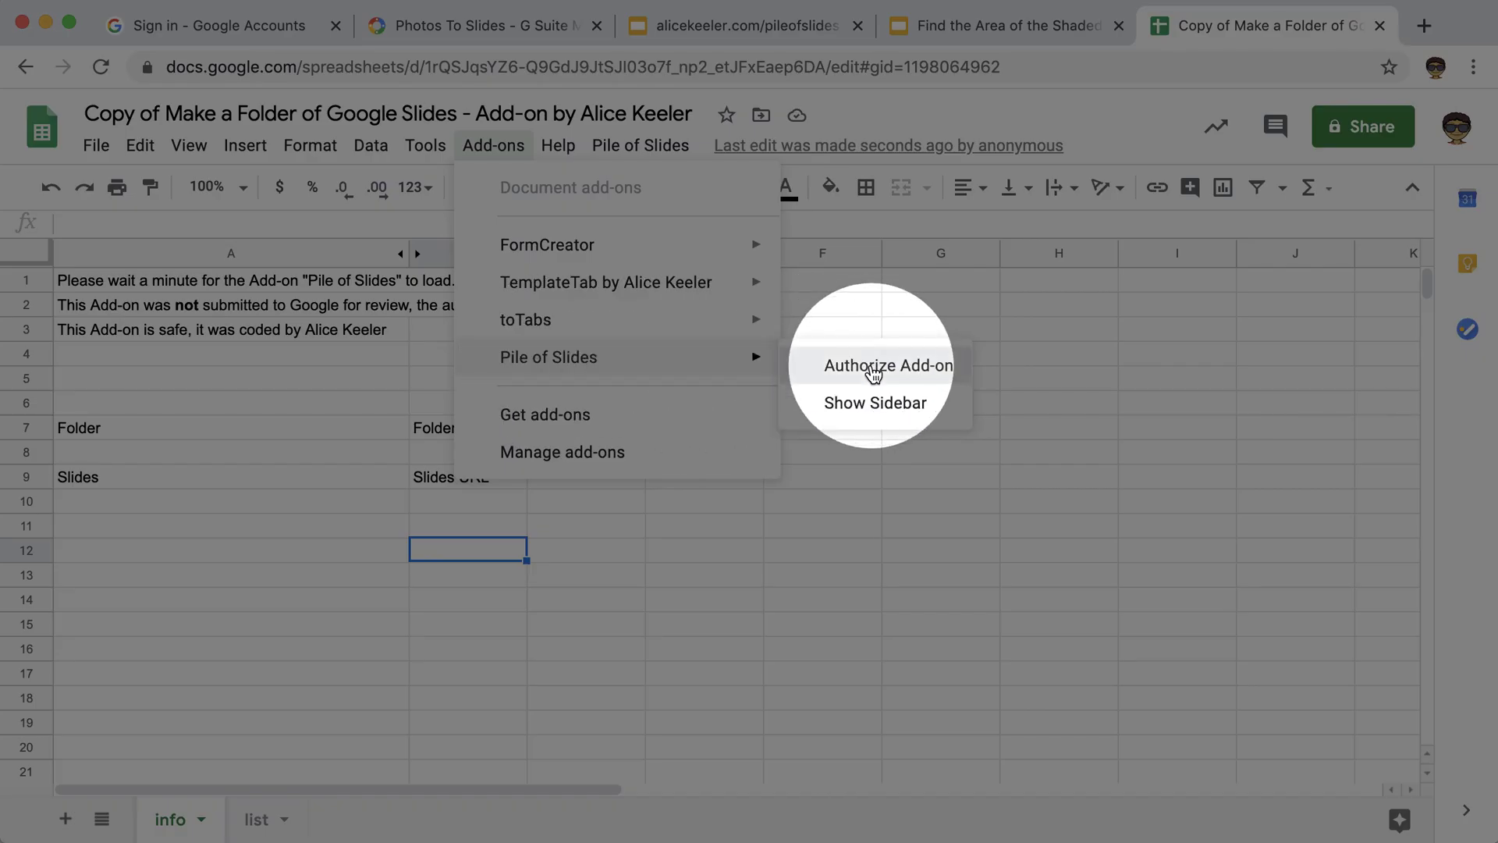
# Authorize Pile of Slides: continue, choose the school account and allow access.
pyautogui.click(886, 365)
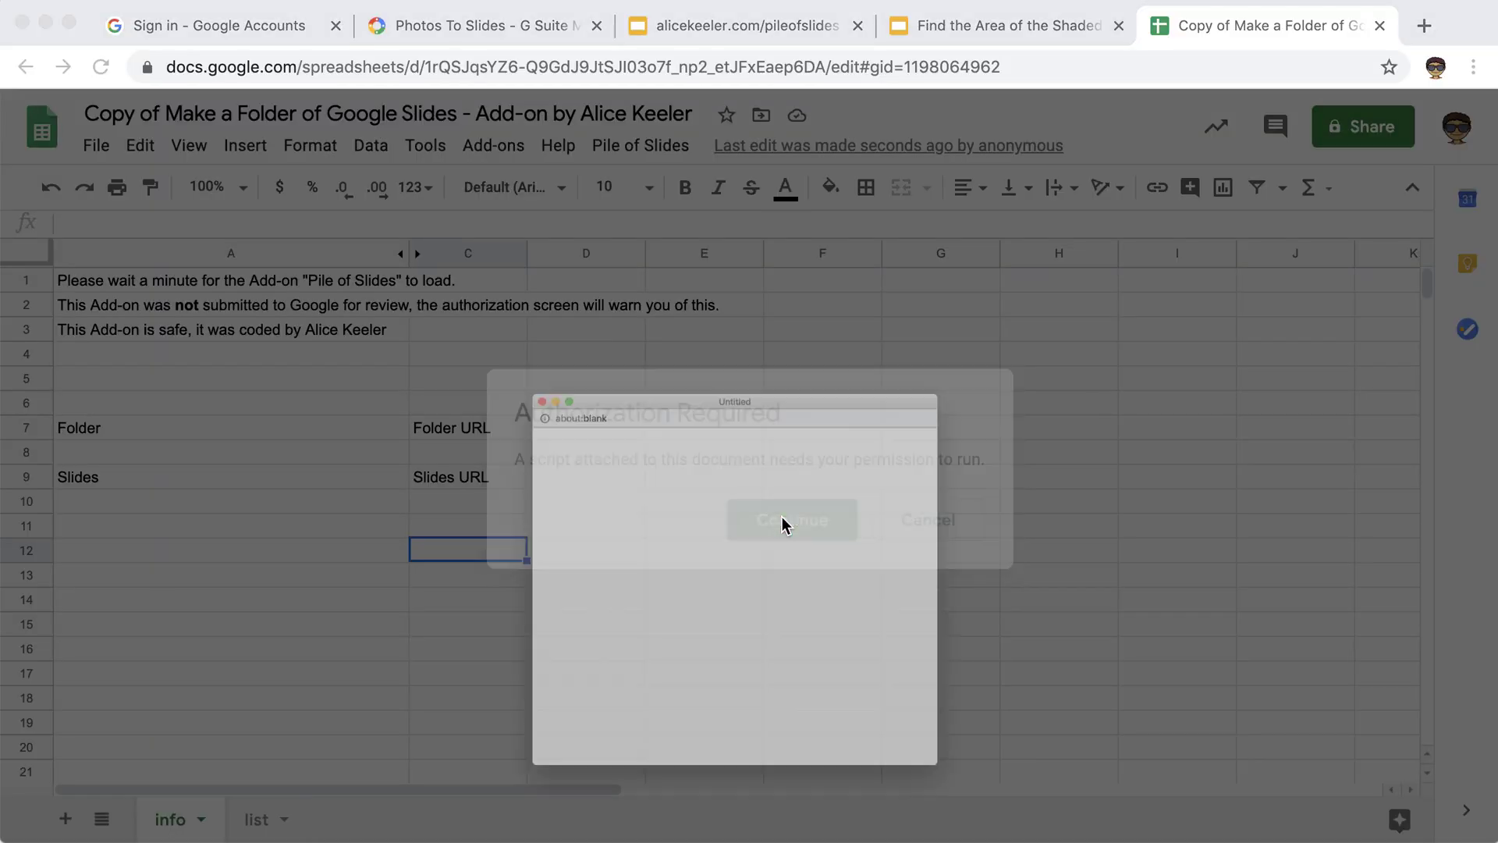
pyautogui.click(791, 518)
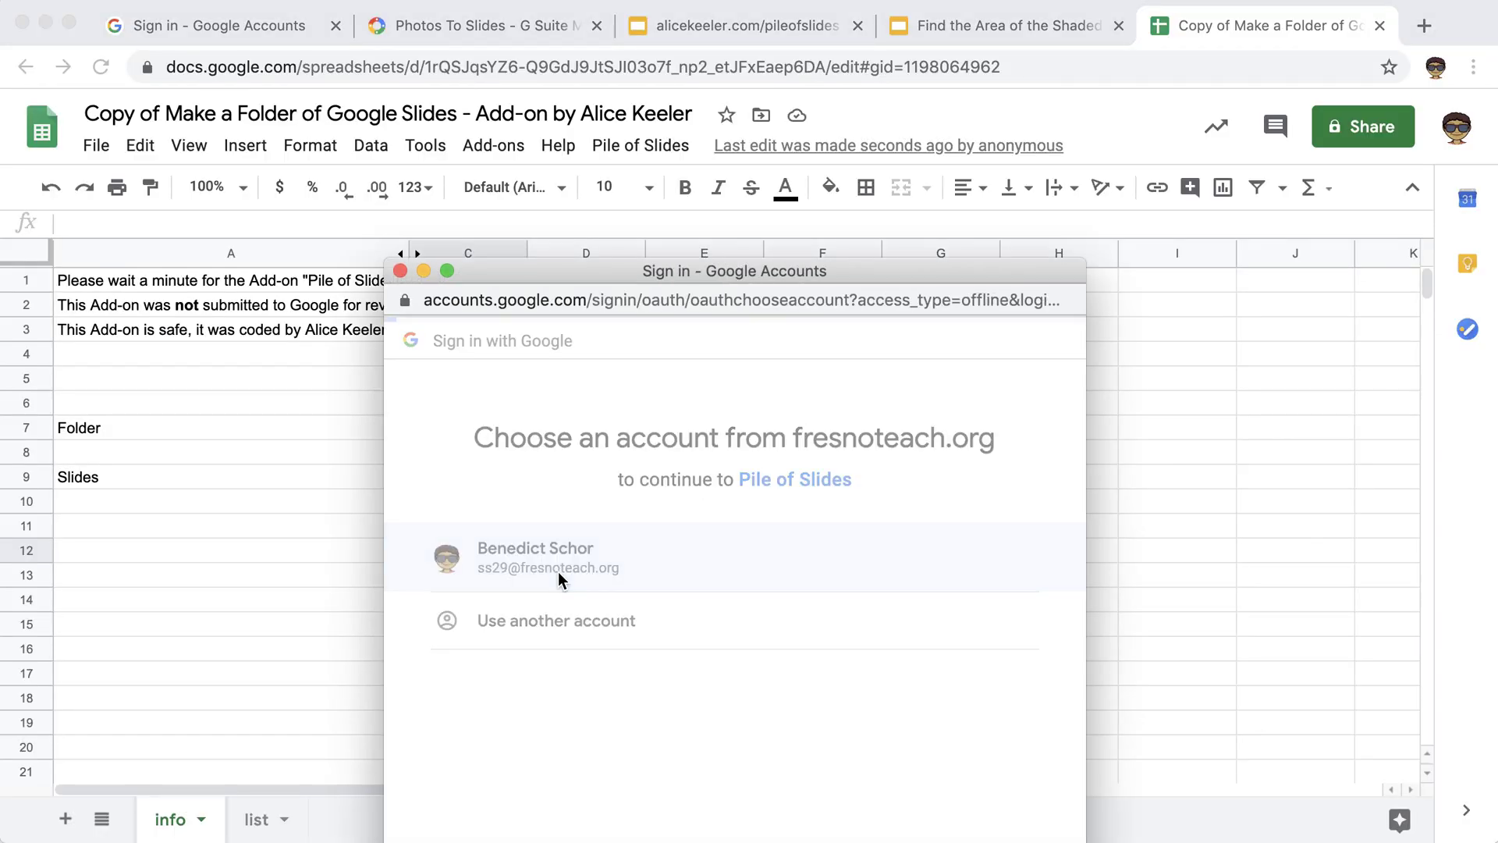
pyautogui.click(547, 557)
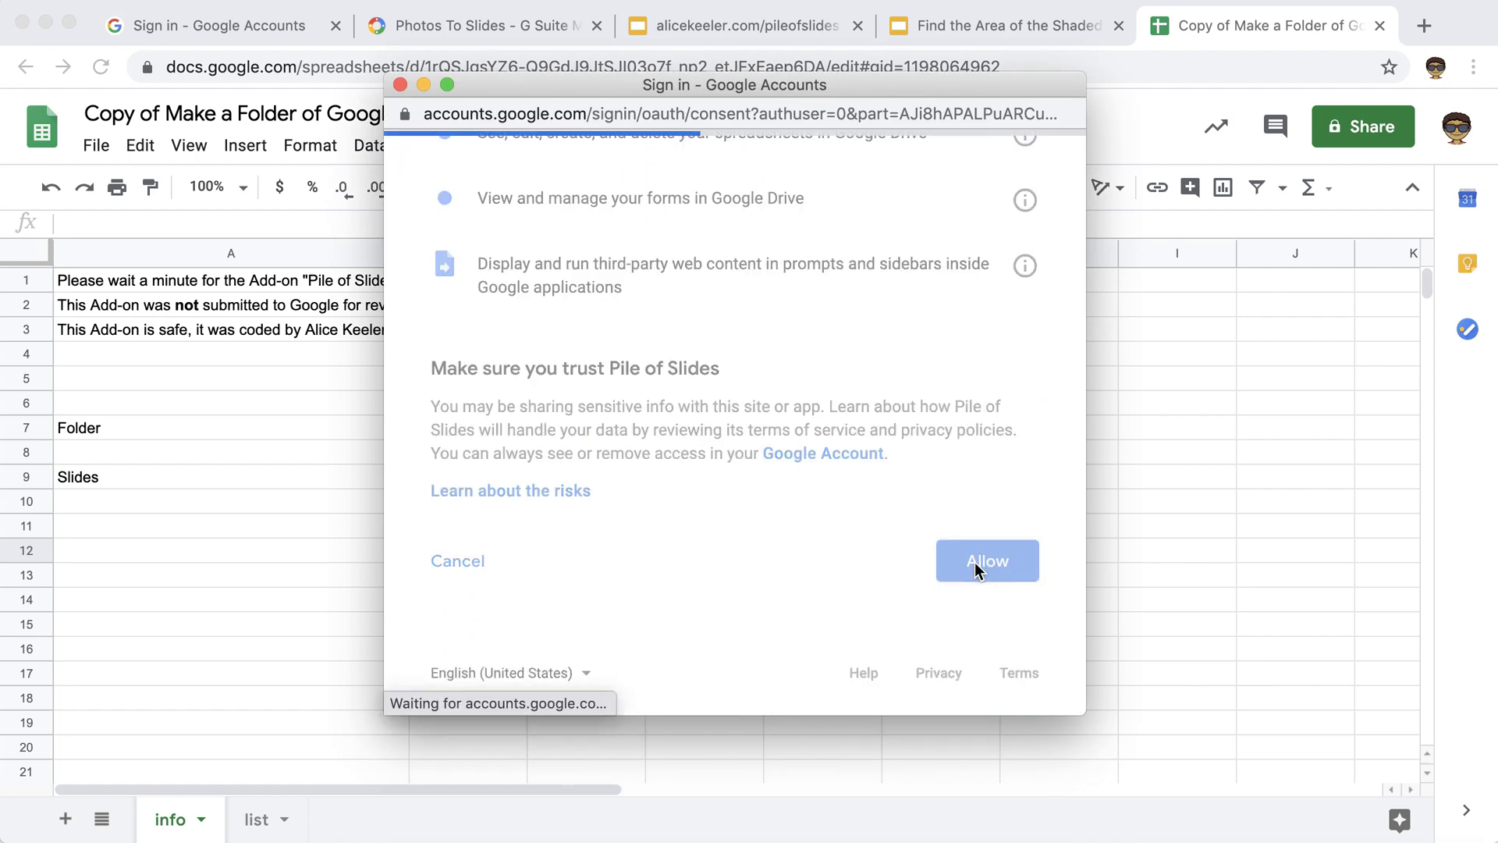
pyautogui.click(986, 560)
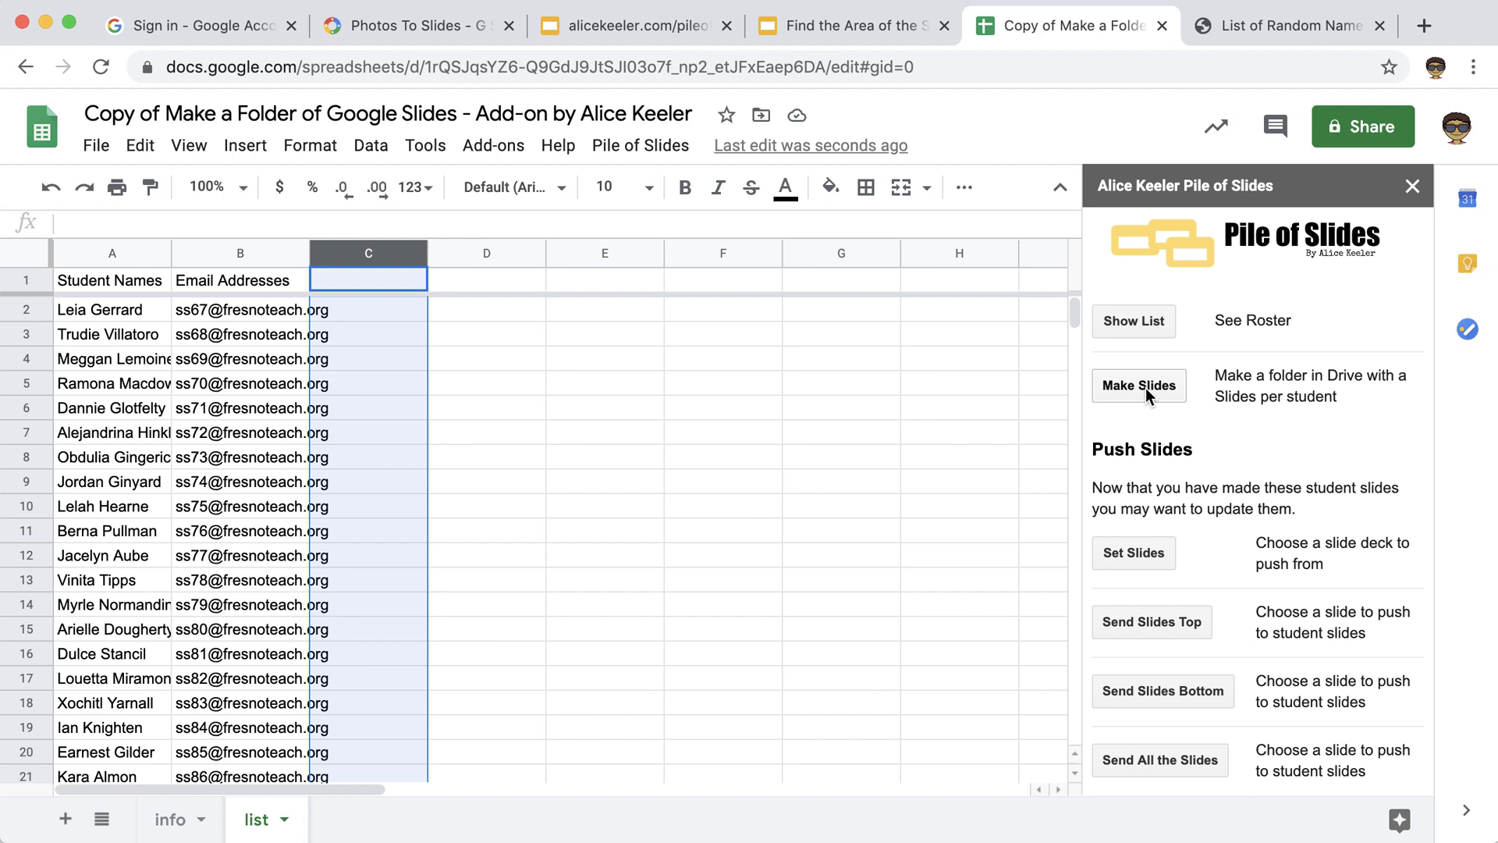
# Run Make Slides to create a deck per student, then switch to the Drive tab.
pyautogui.click(109, 279)
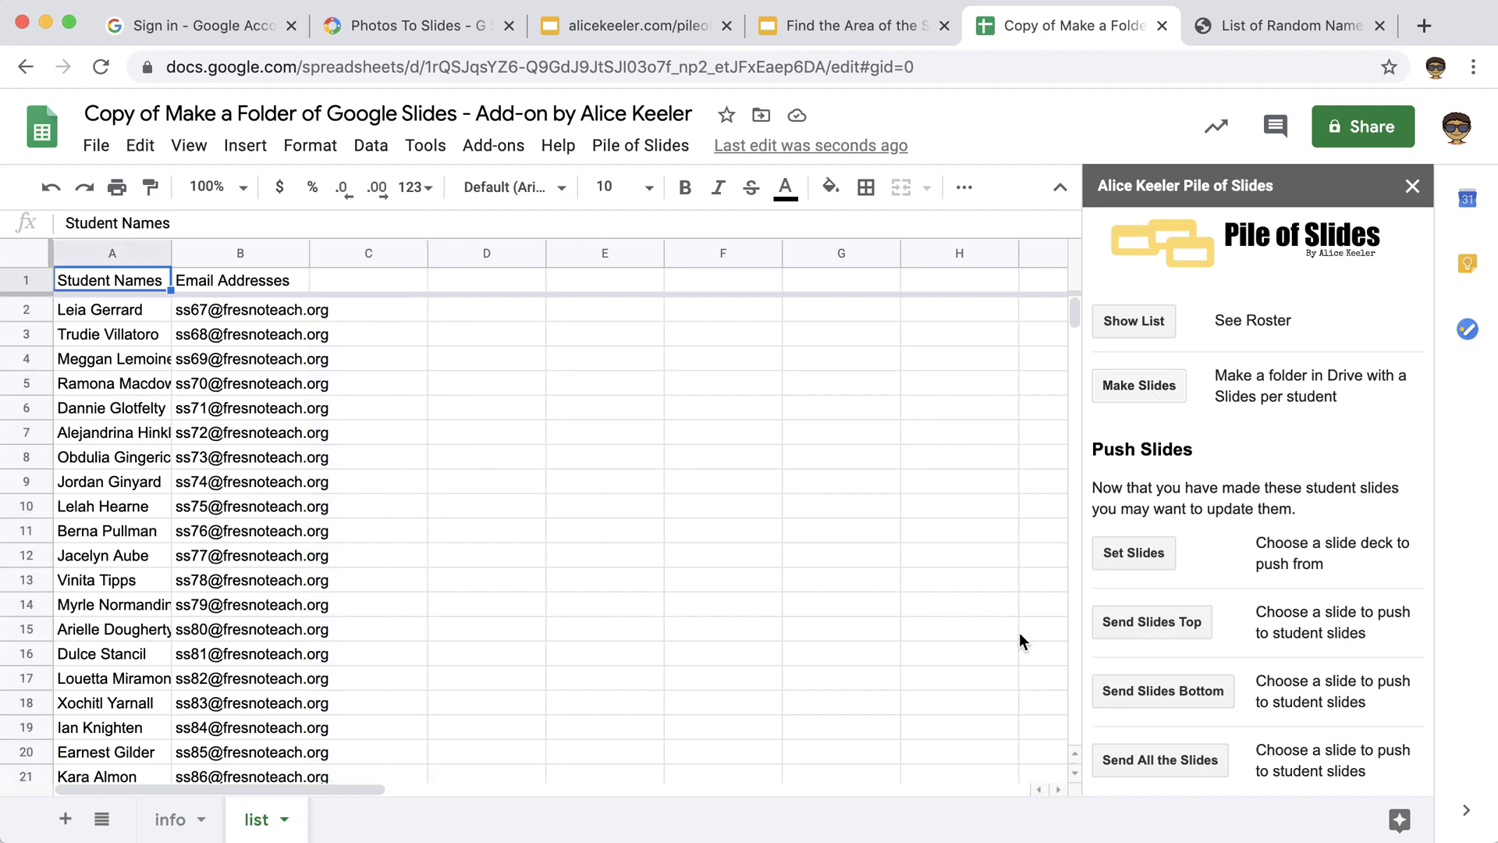
pyautogui.moveTo(1287, 594)
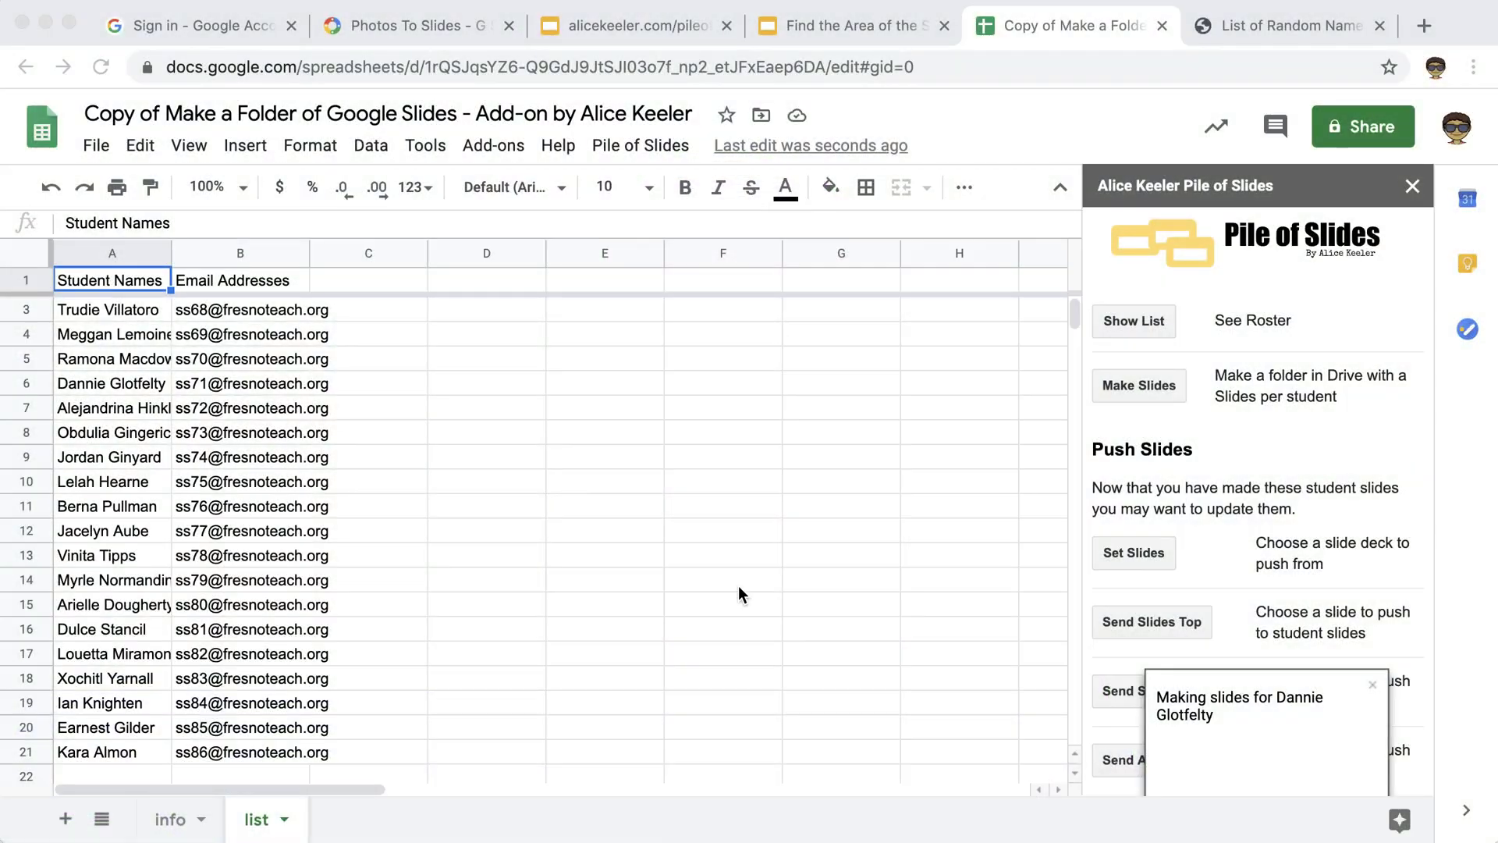
pyautogui.click(1423, 25)
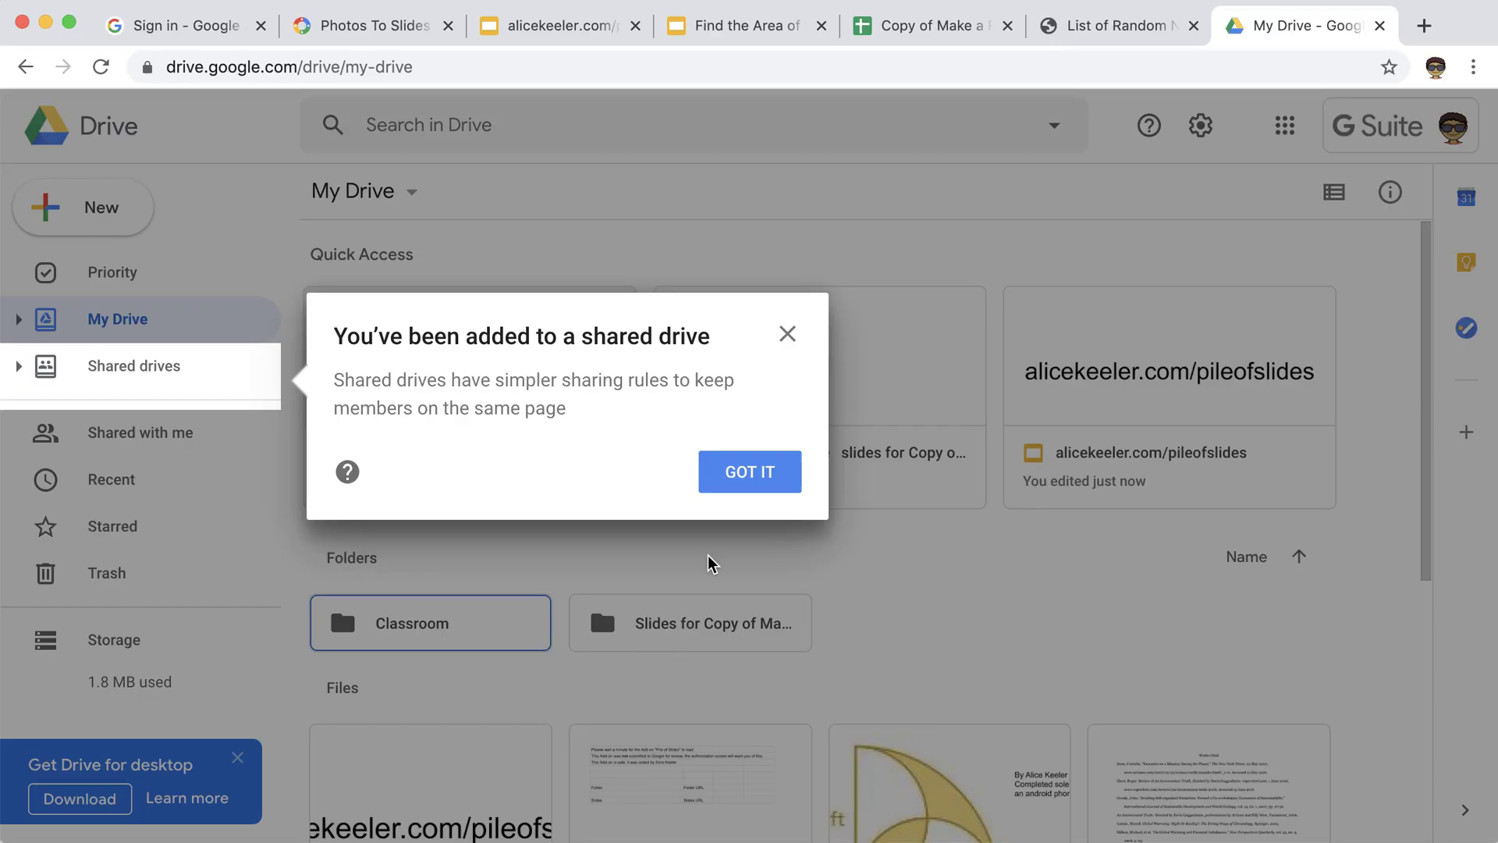
# Dismiss the shared drive notice and show My Drive files as a detailed list.
pyautogui.click(749, 471)
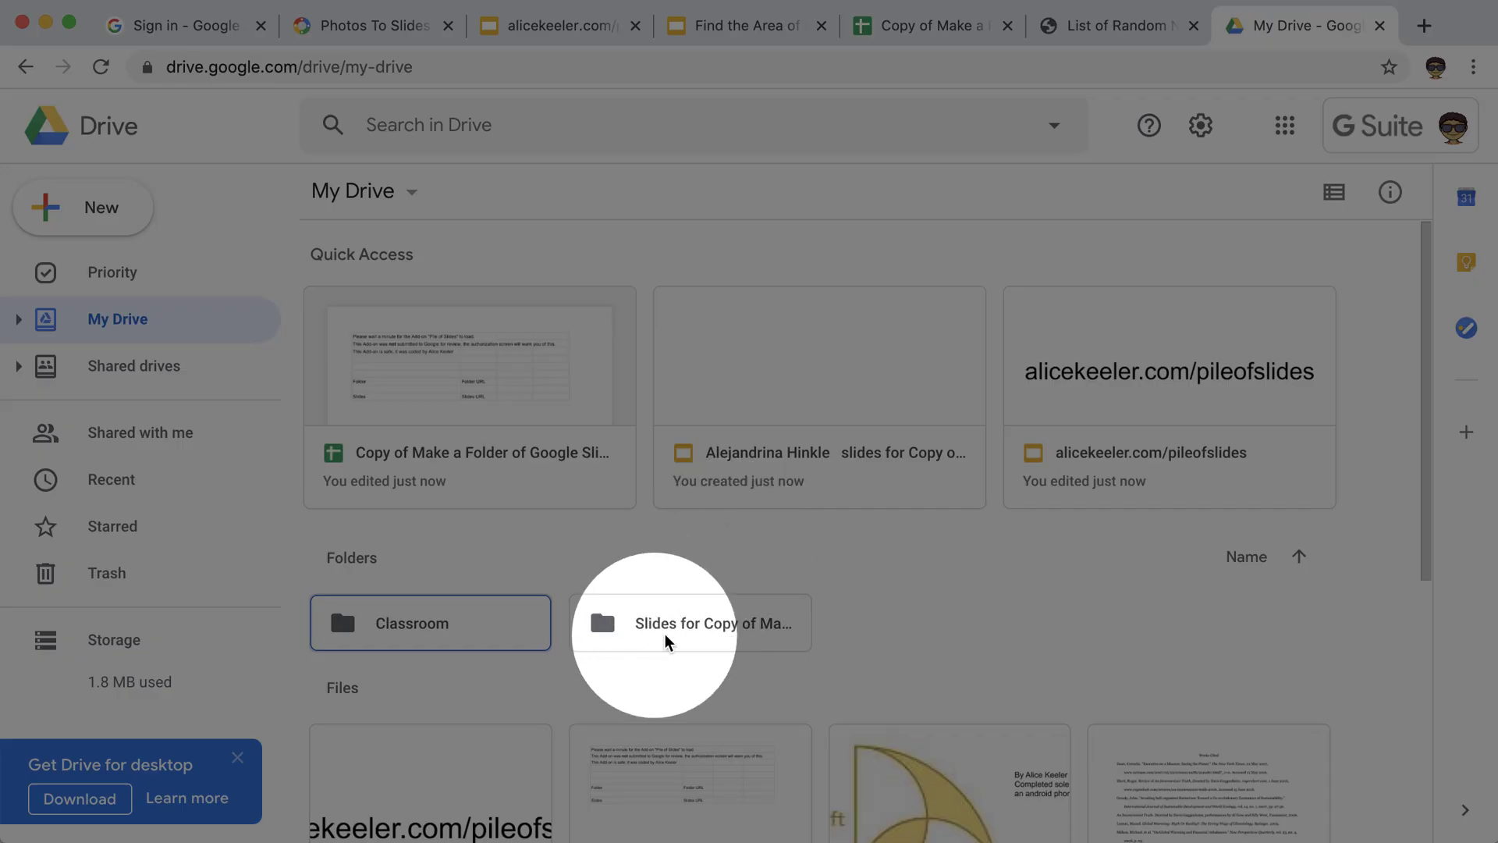
pyautogui.moveTo(687, 623)
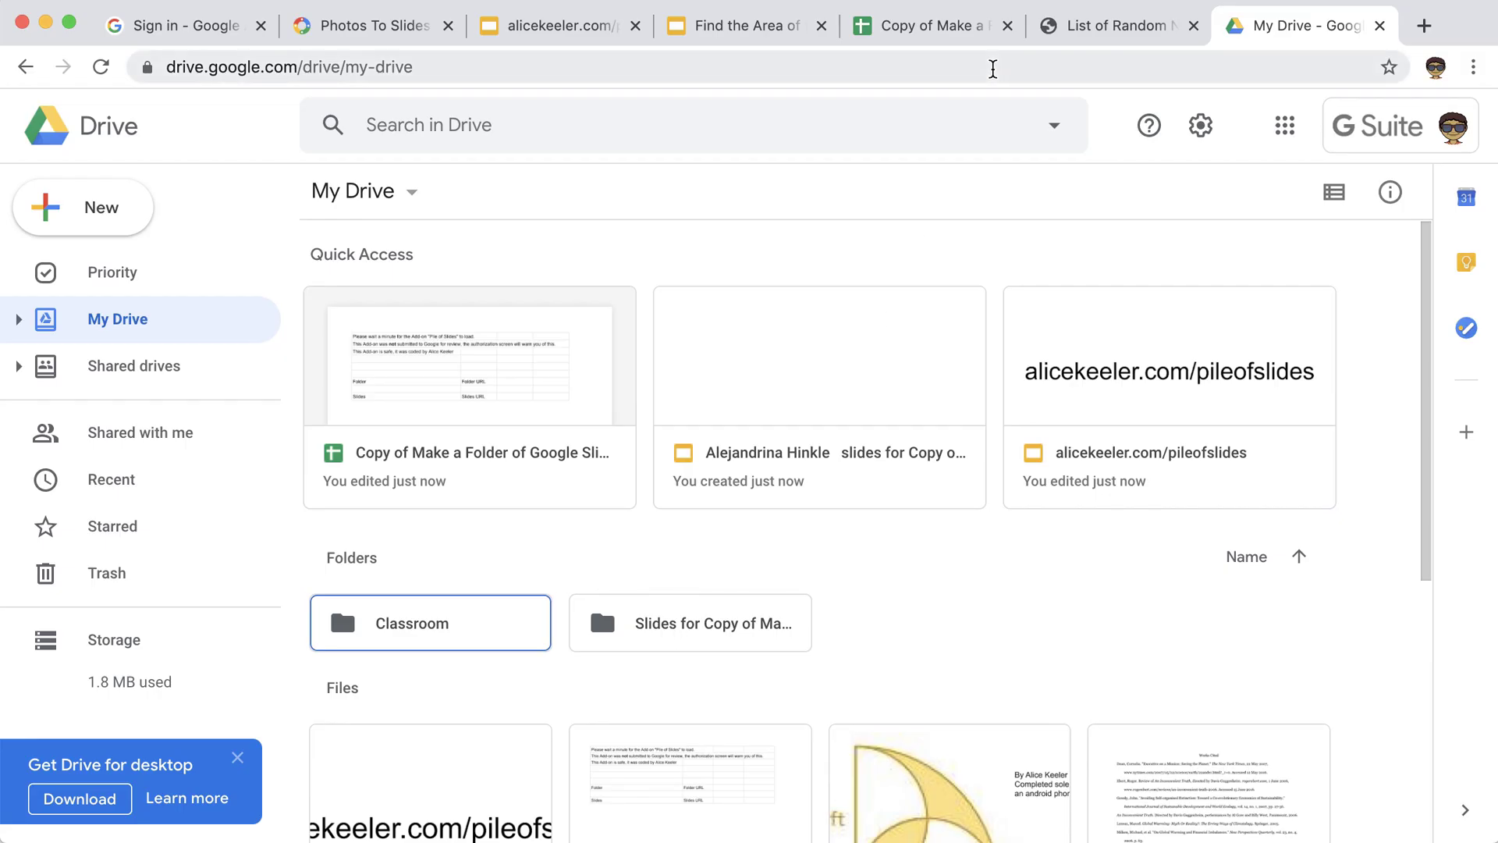
pyautogui.click(923, 27)
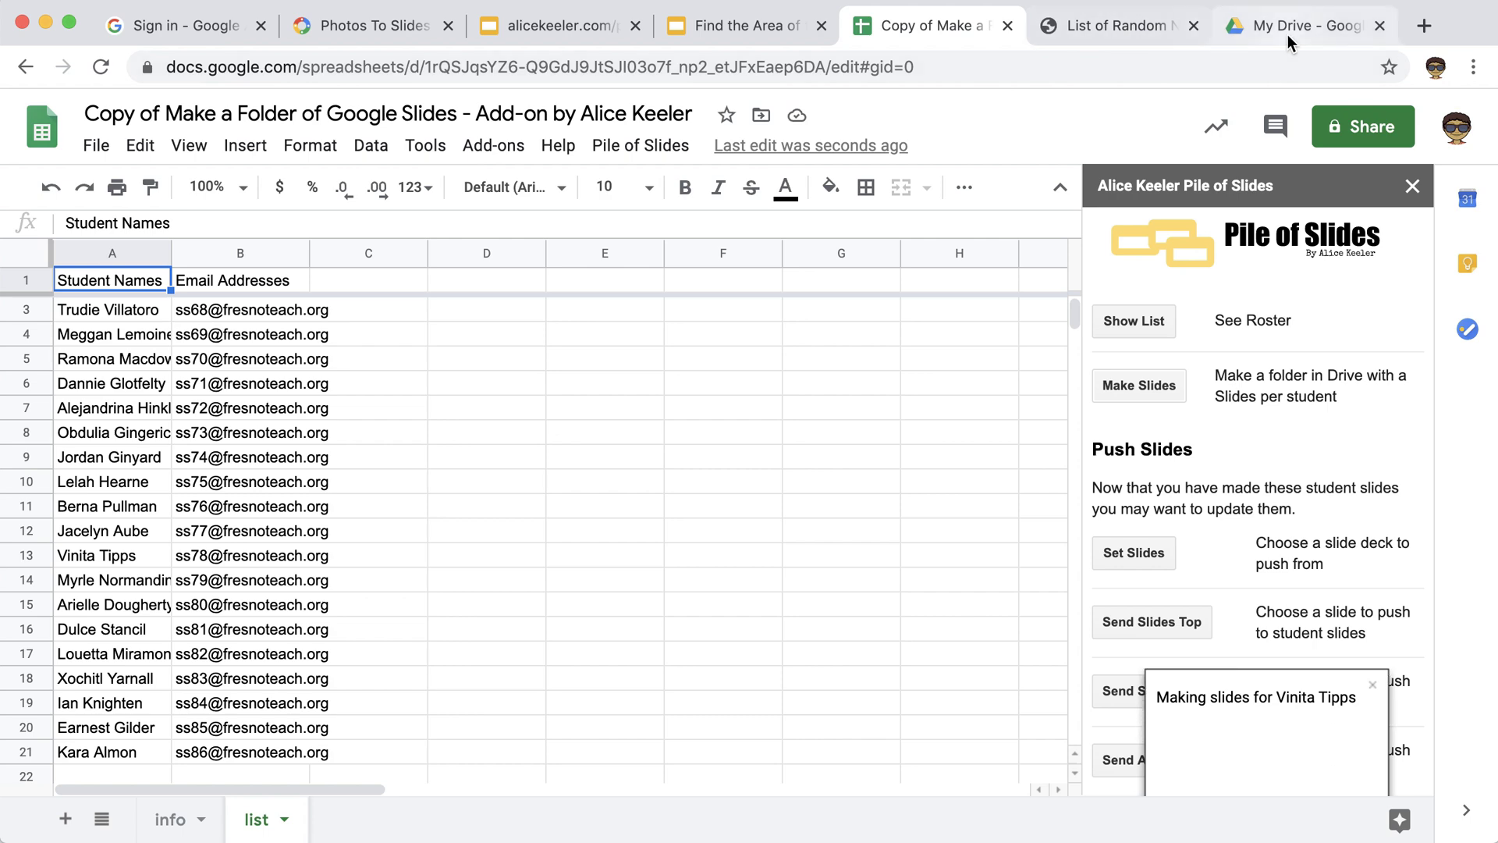
pyautogui.click(1300, 27)
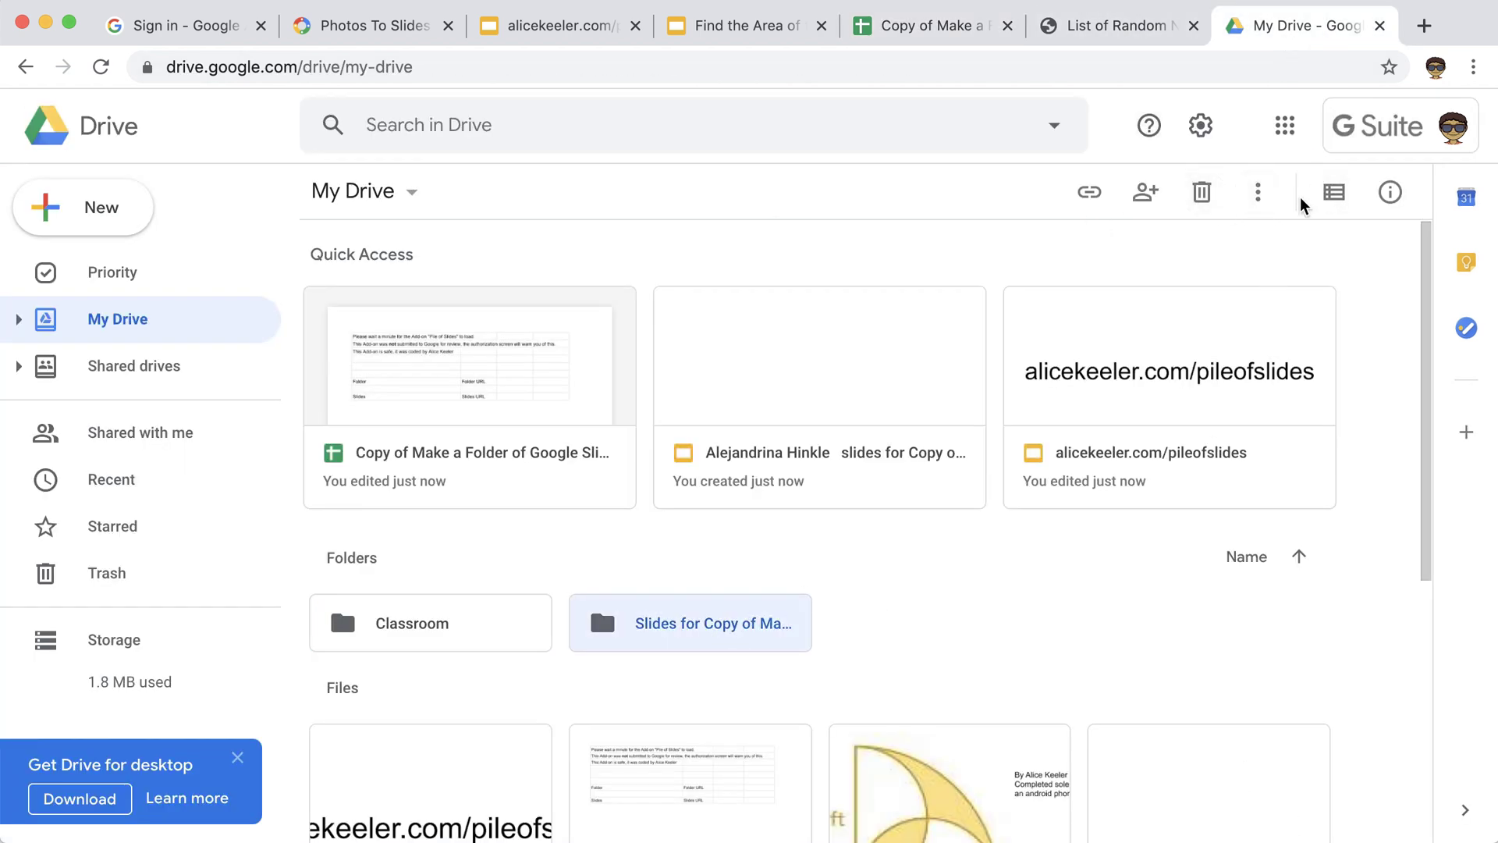
pyautogui.click(1334, 192)
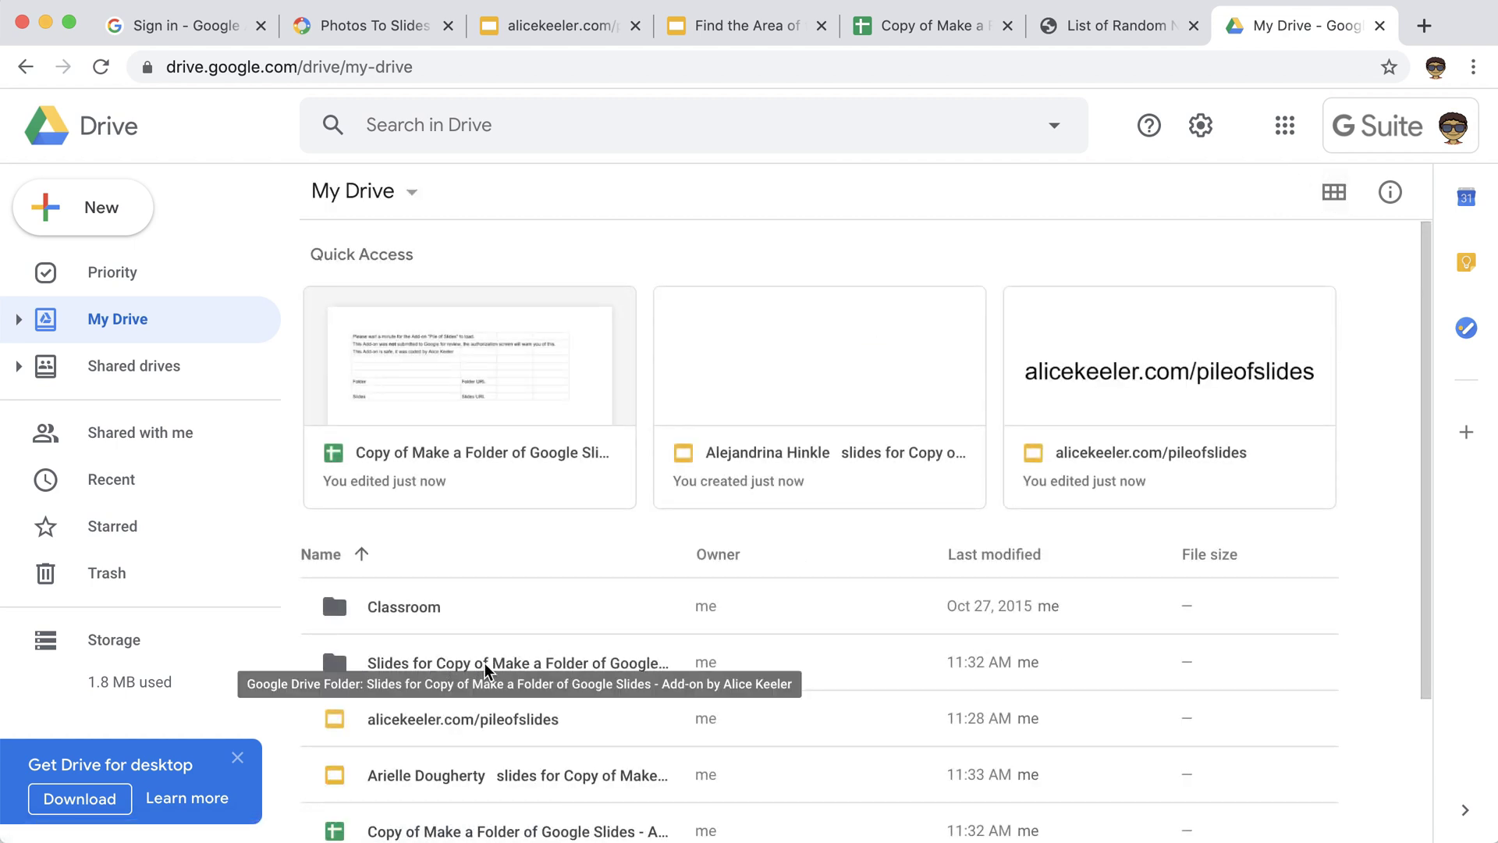
pyautogui.moveTo(557, 561)
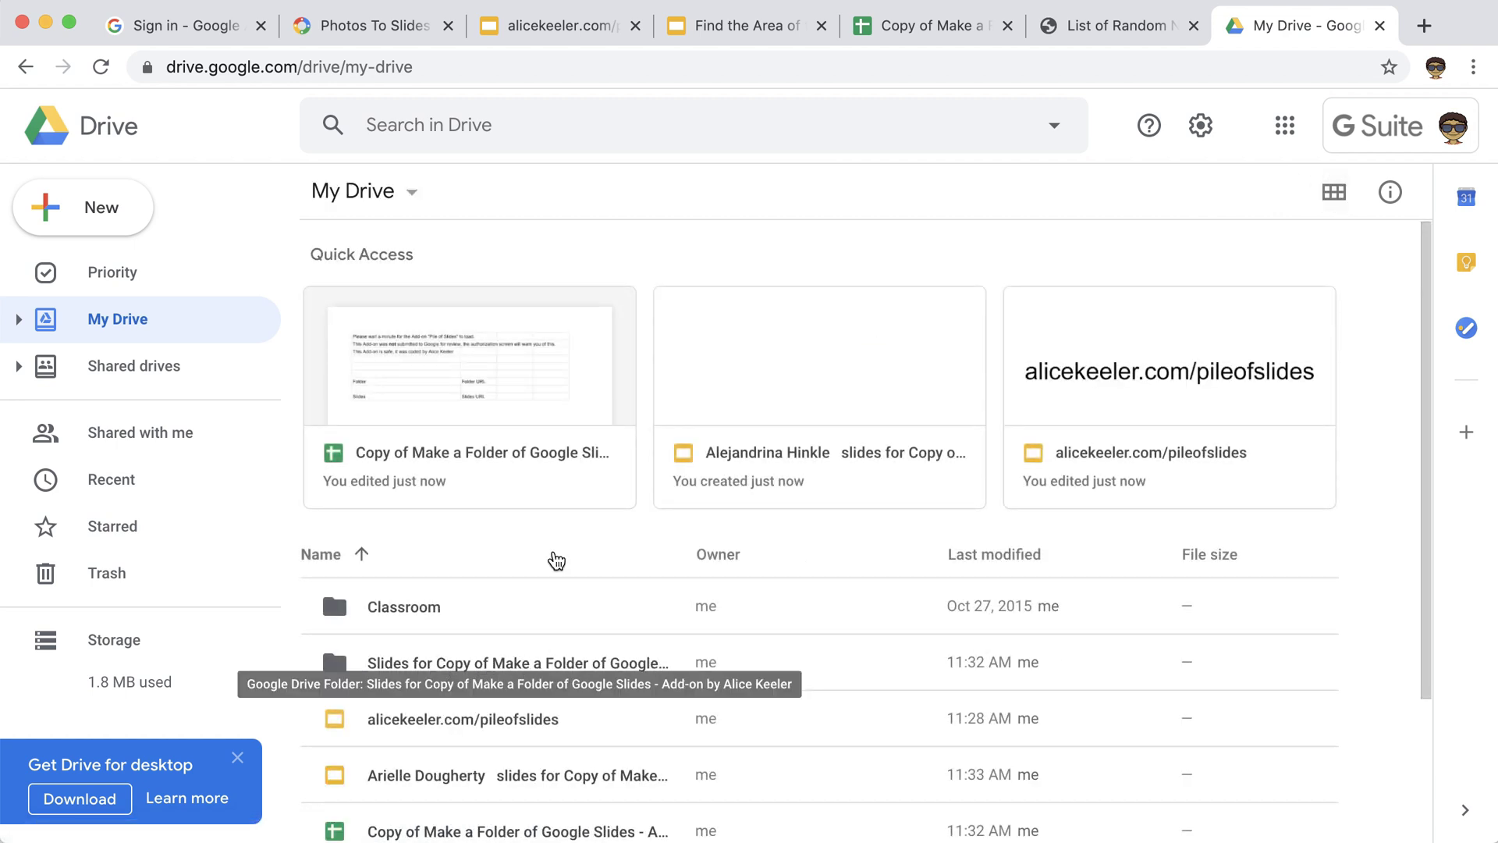
# Open the 'Slides for Copy of Make a Folder…' folder and one student's deck.
pyautogui.doubleClick(517, 662)
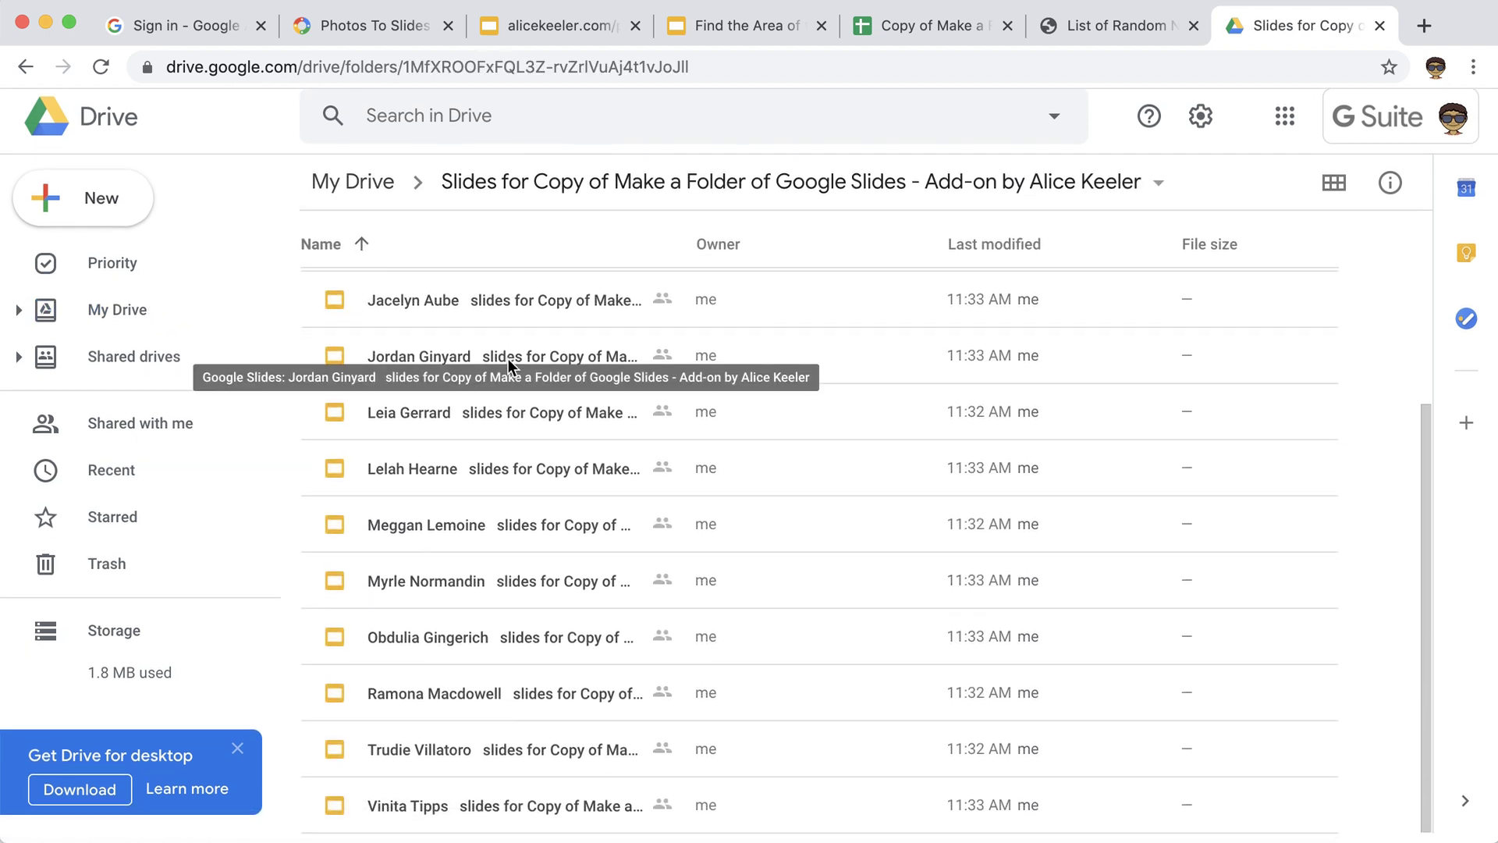
pyautogui.click(1334, 183)
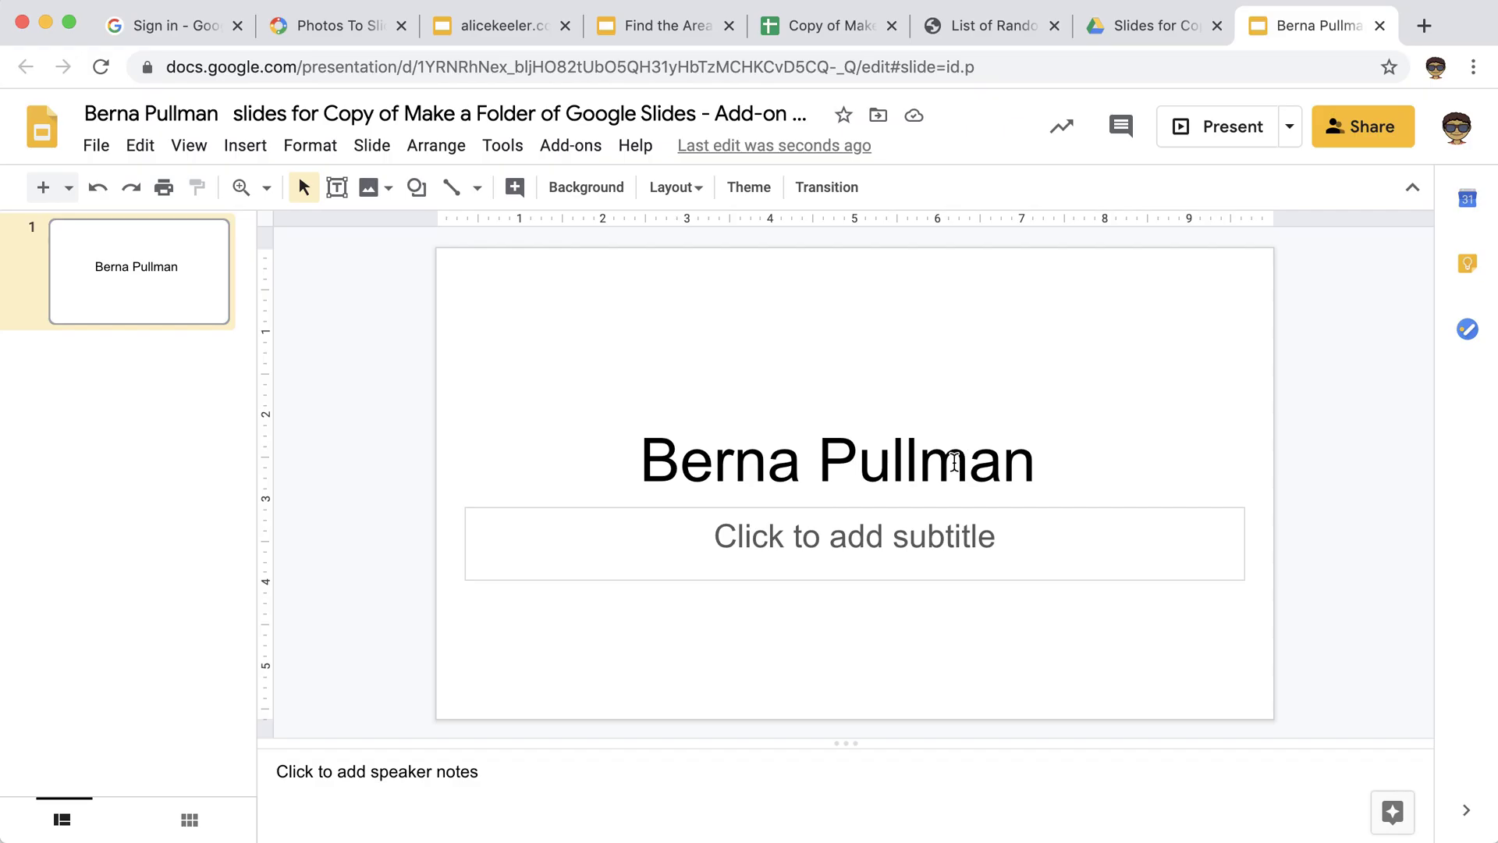
pyautogui.moveTo(636, 403)
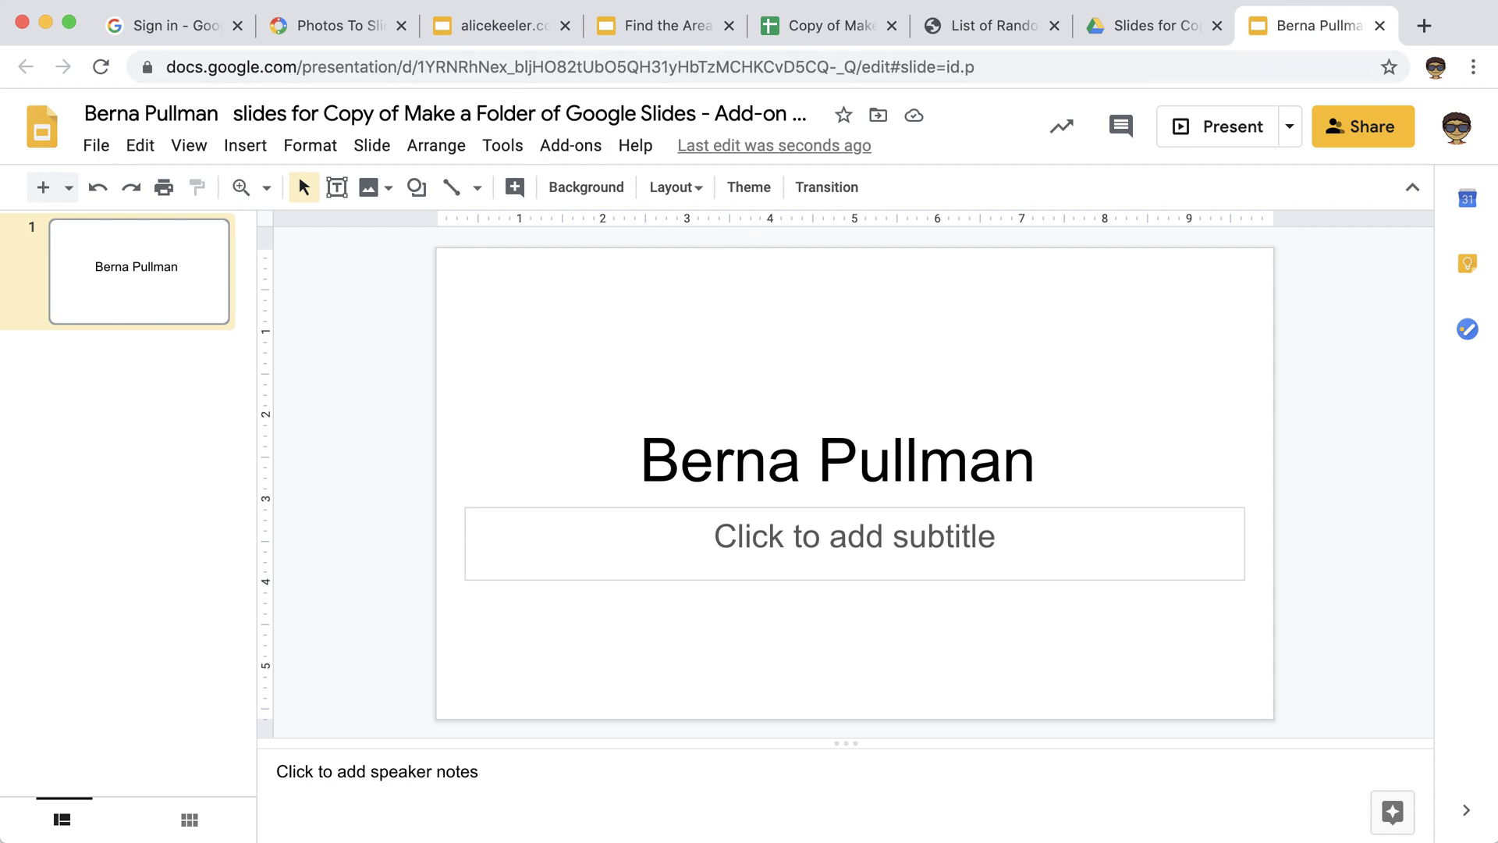
# View the opened student decks' title slides in their browser tabs.
pyautogui.click(823, 25)
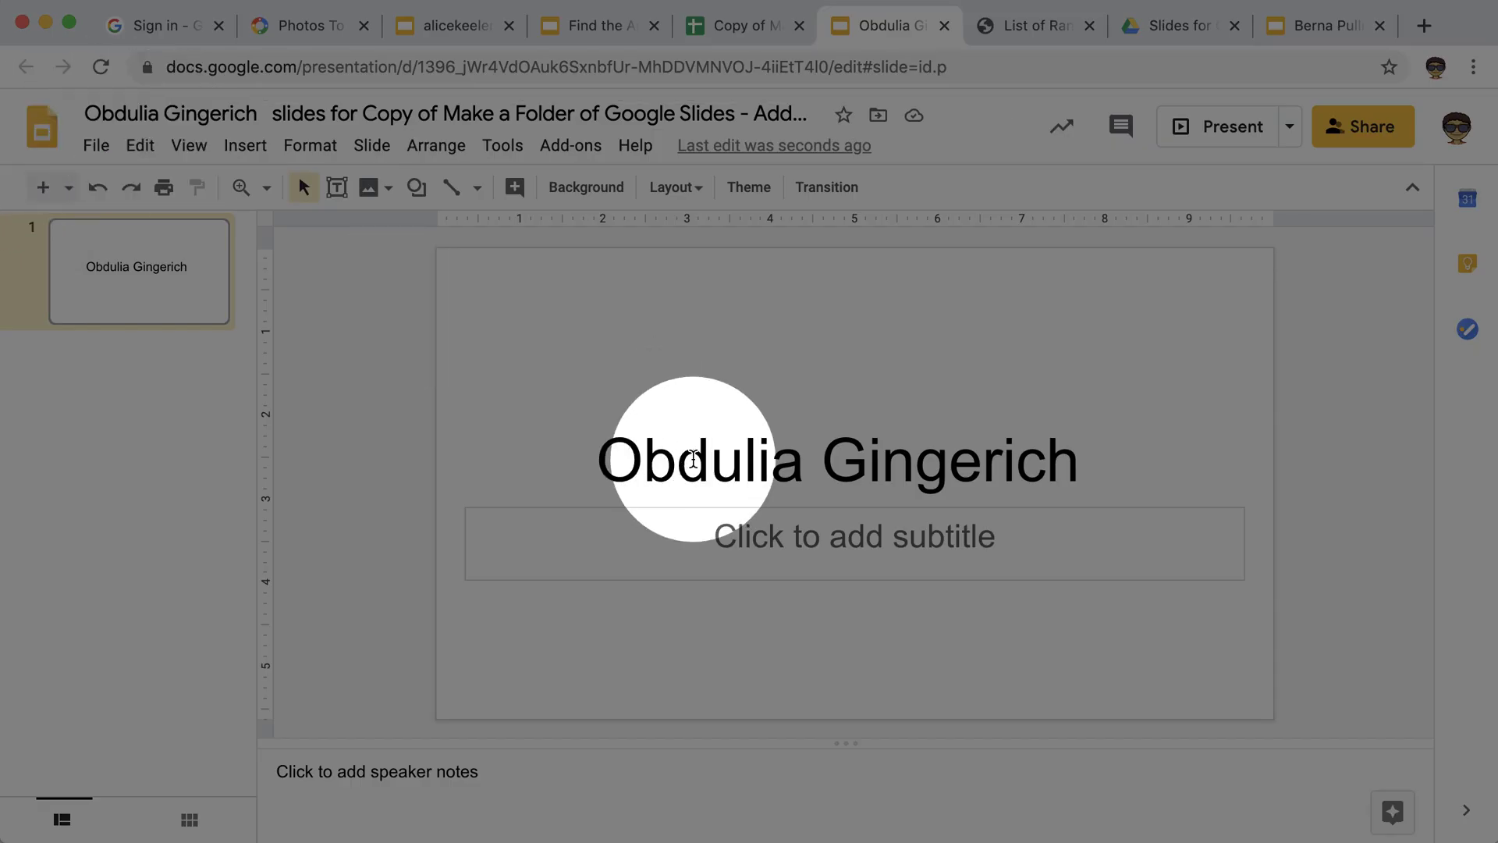
pyautogui.click(742, 27)
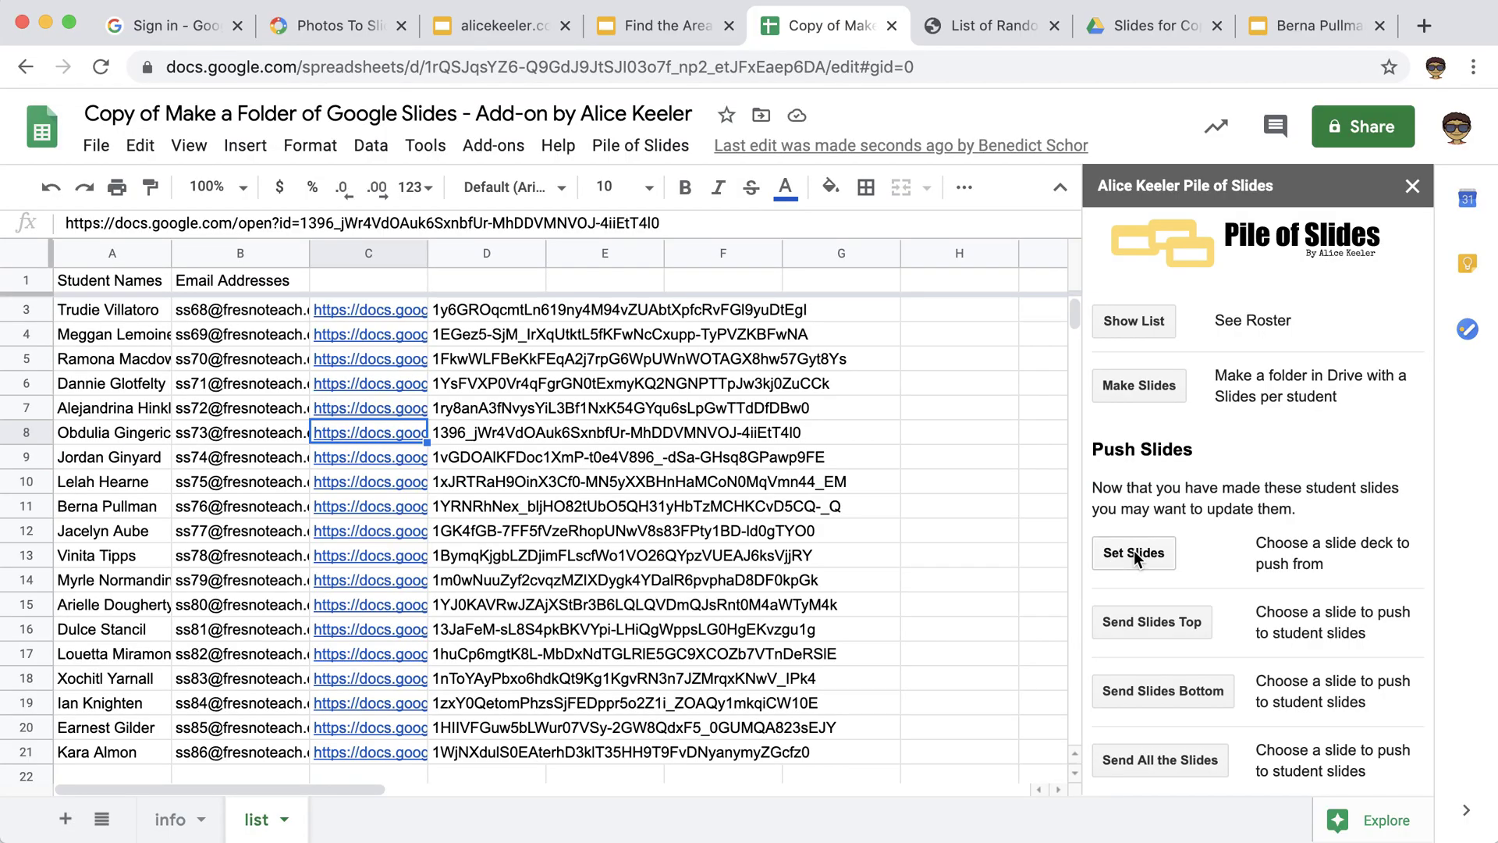
# Use Set Slides with the master deck URL and confirm 'Find the Area of the Shaded Region' as source.
pyautogui.click(1133, 552)
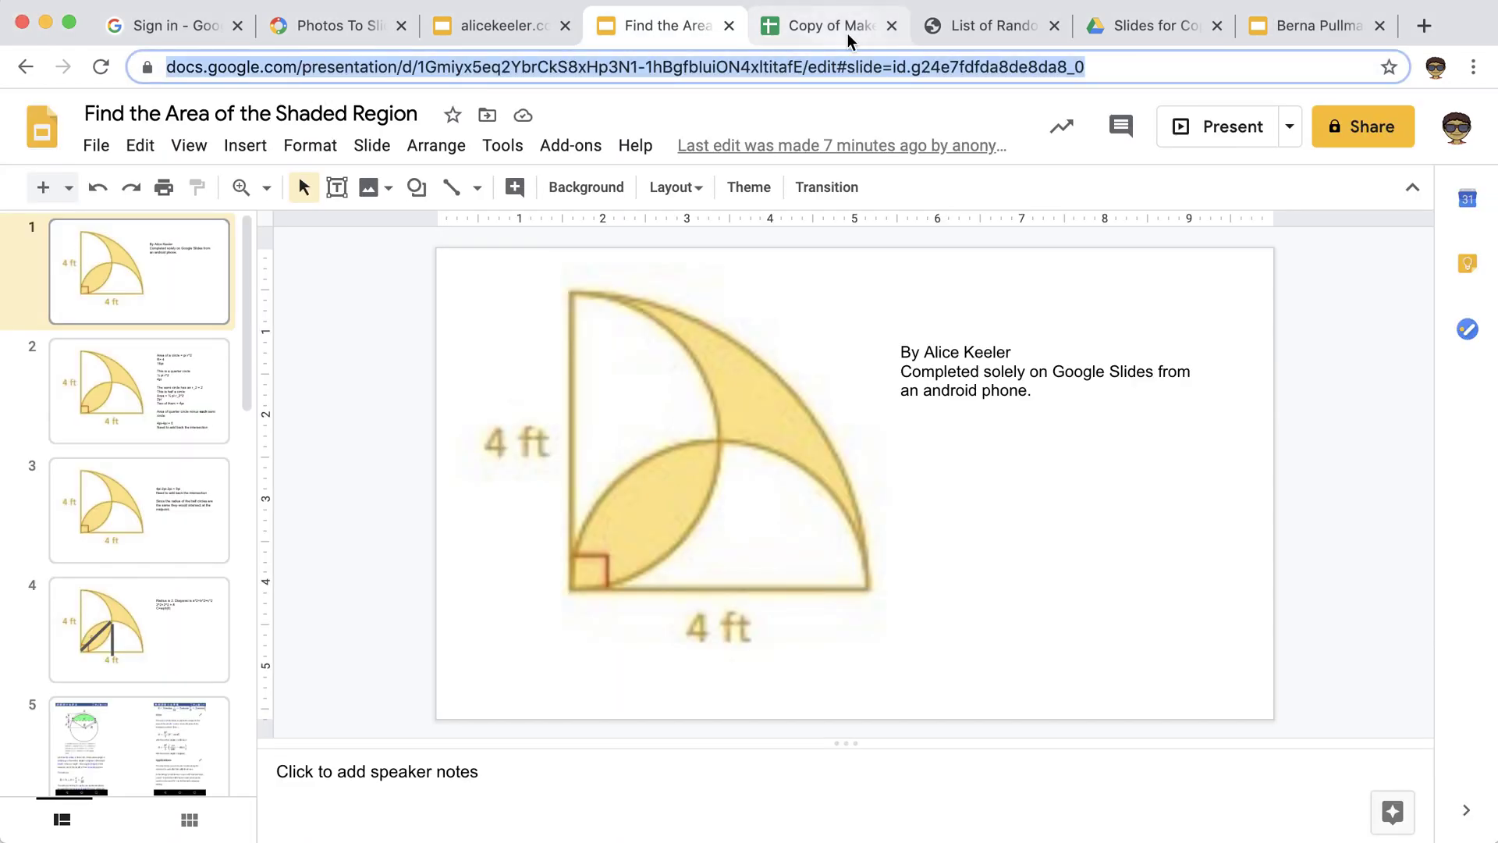
pyautogui.click(824, 25)
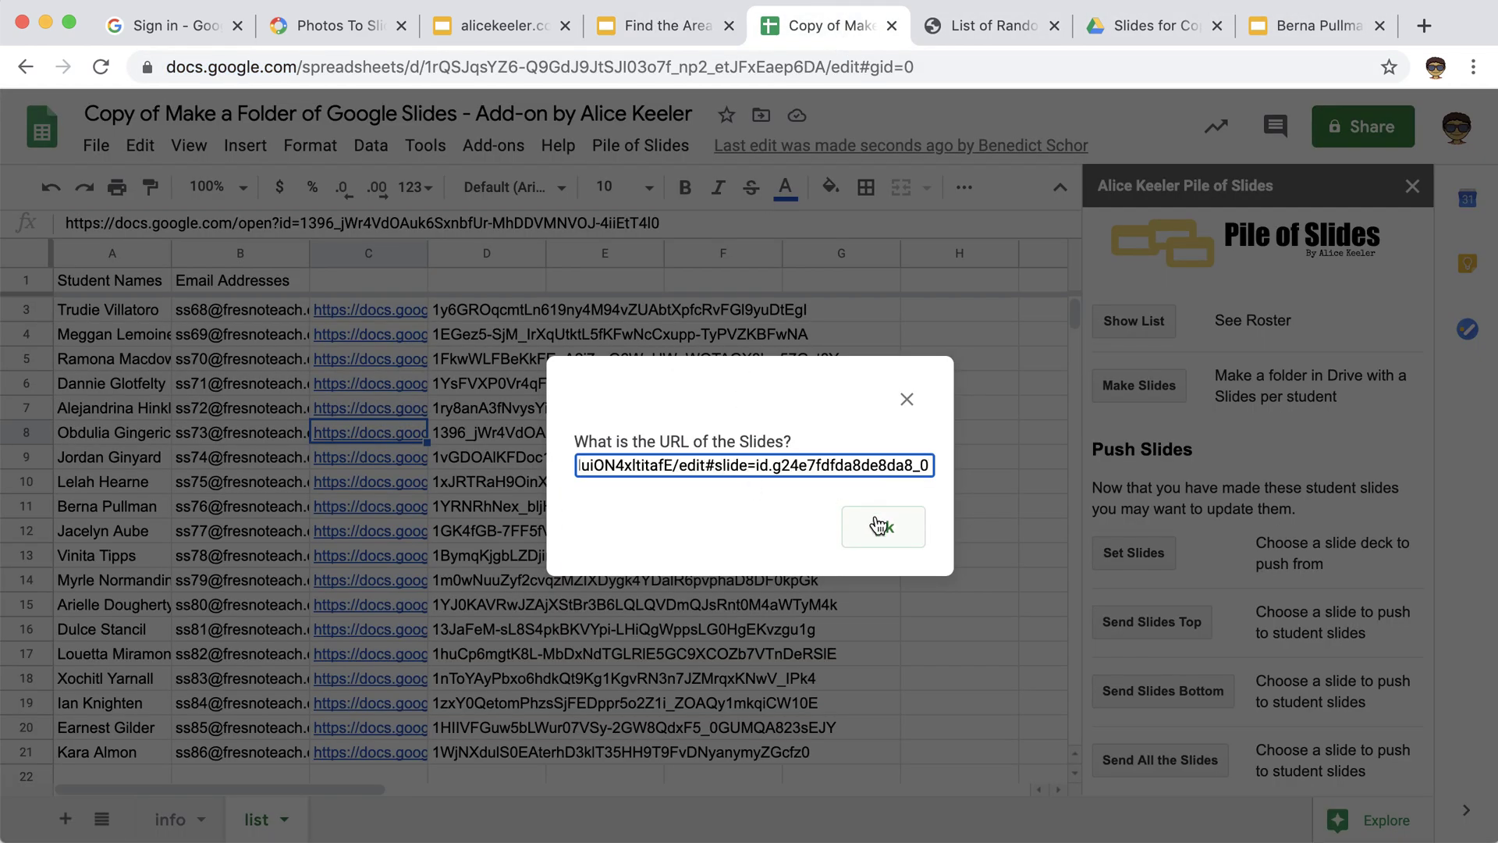
pyautogui.click(882, 526)
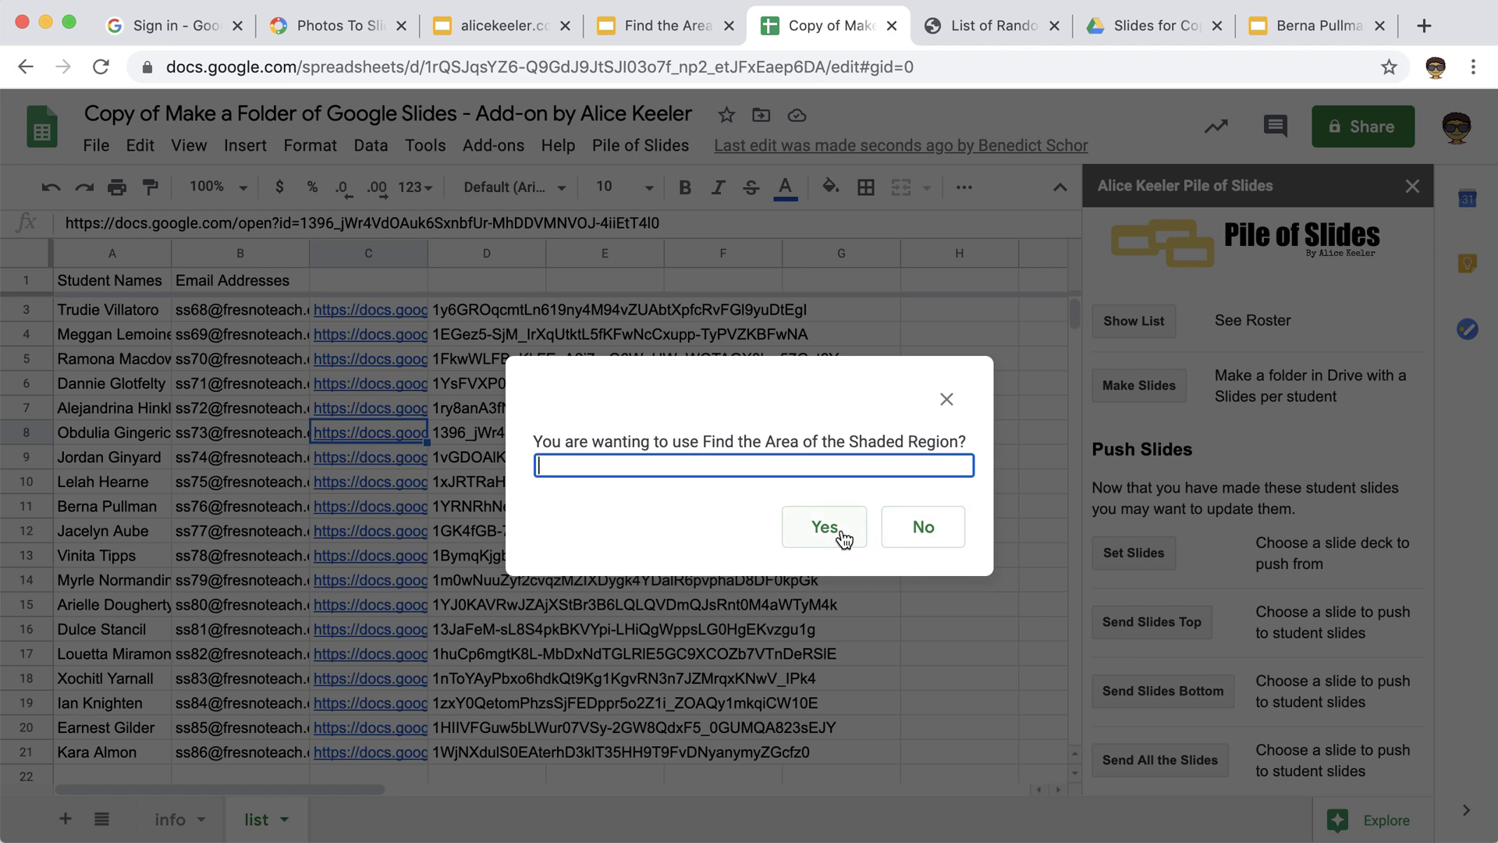
pyautogui.click(823, 526)
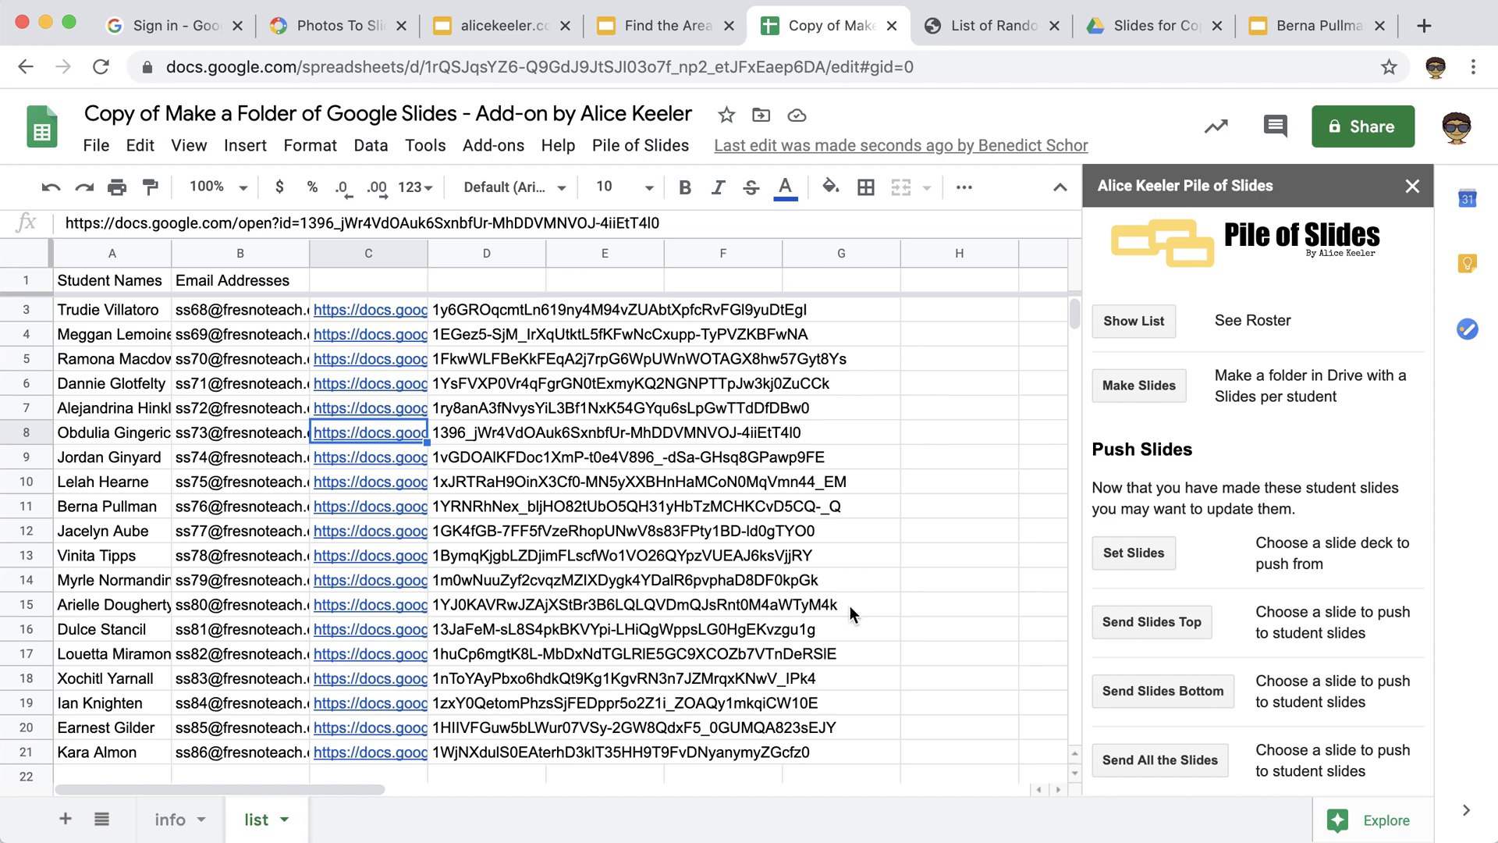
pyautogui.scroll(-3)
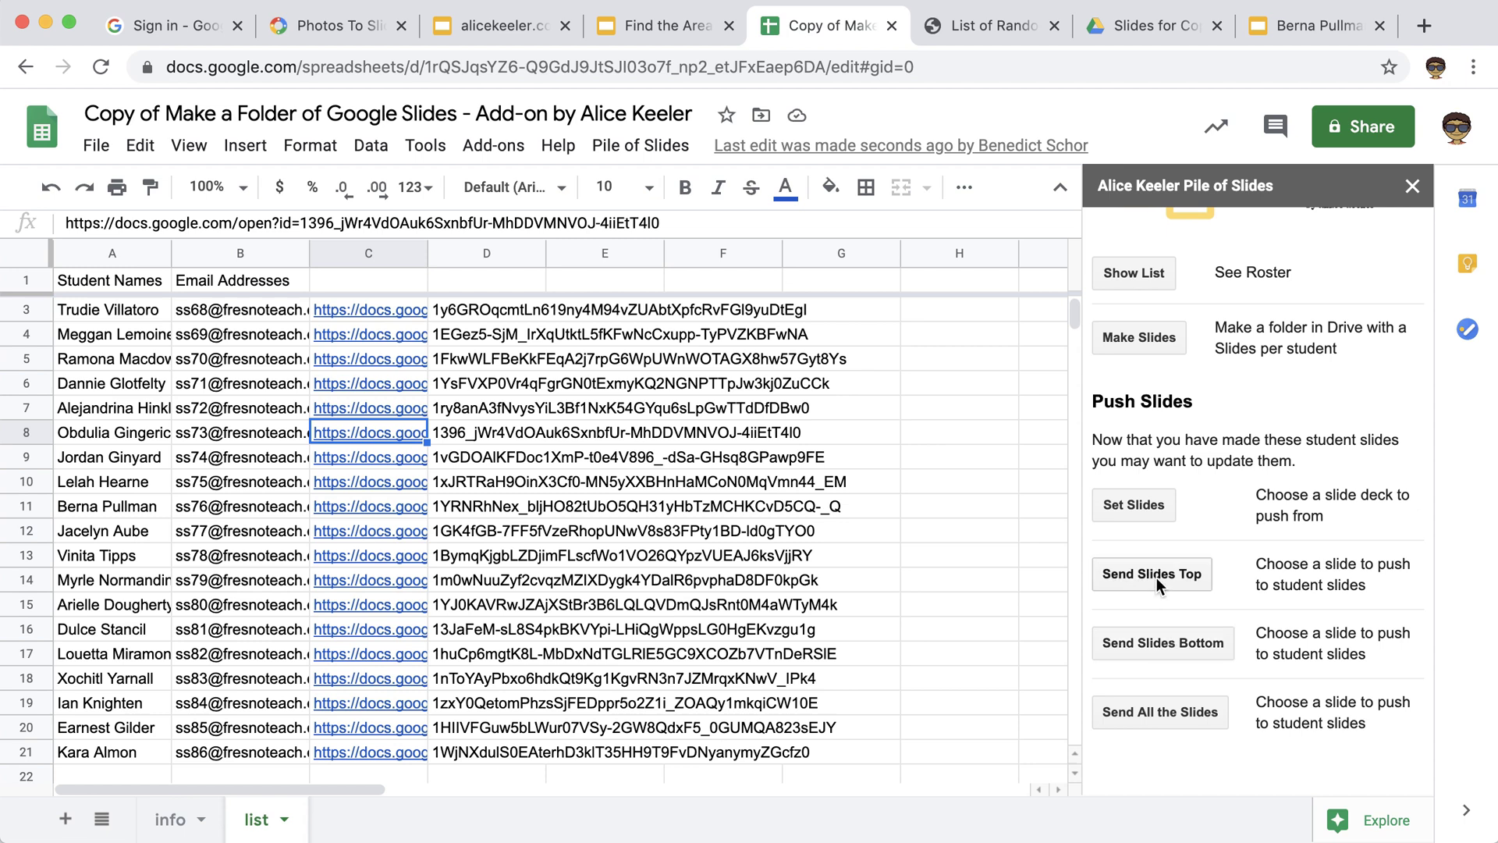
pyautogui.moveTo(998, 585)
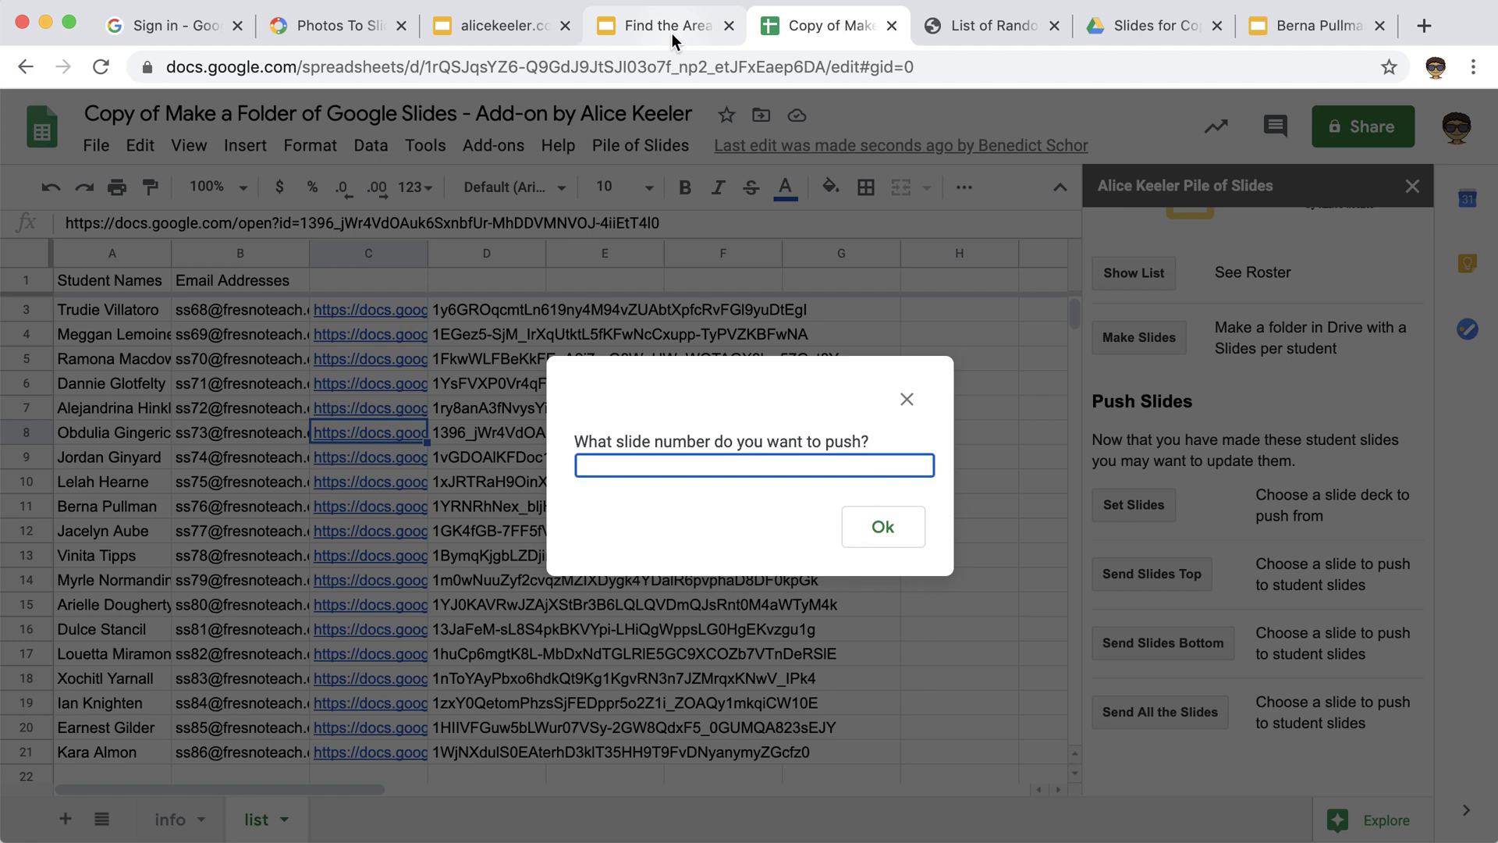
# Check the slide number in the master deck and push that slide to the top of every student deck.
pyautogui.click(664, 27)
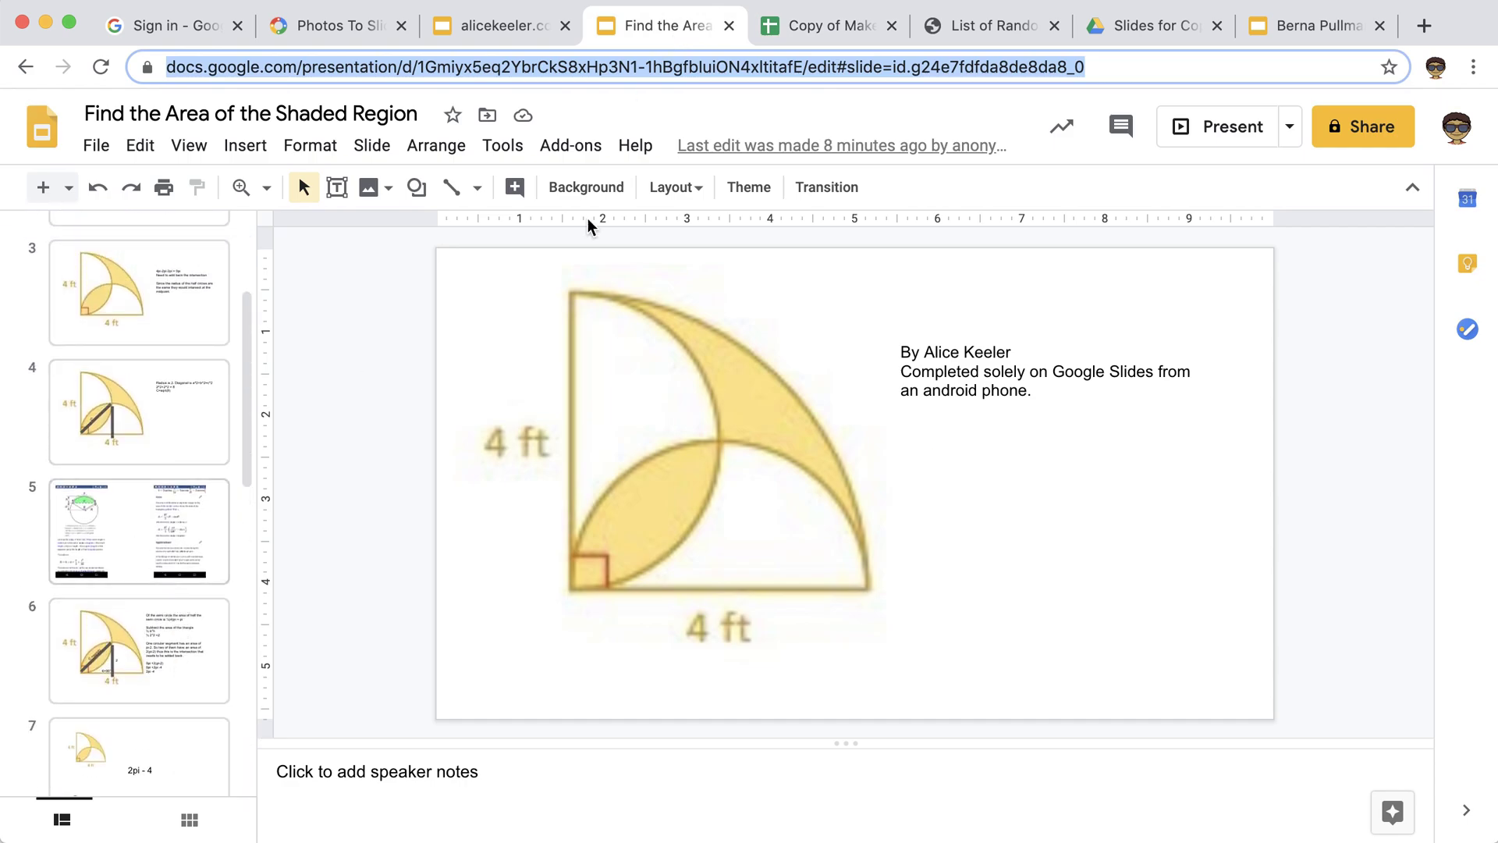
pyautogui.click(139, 531)
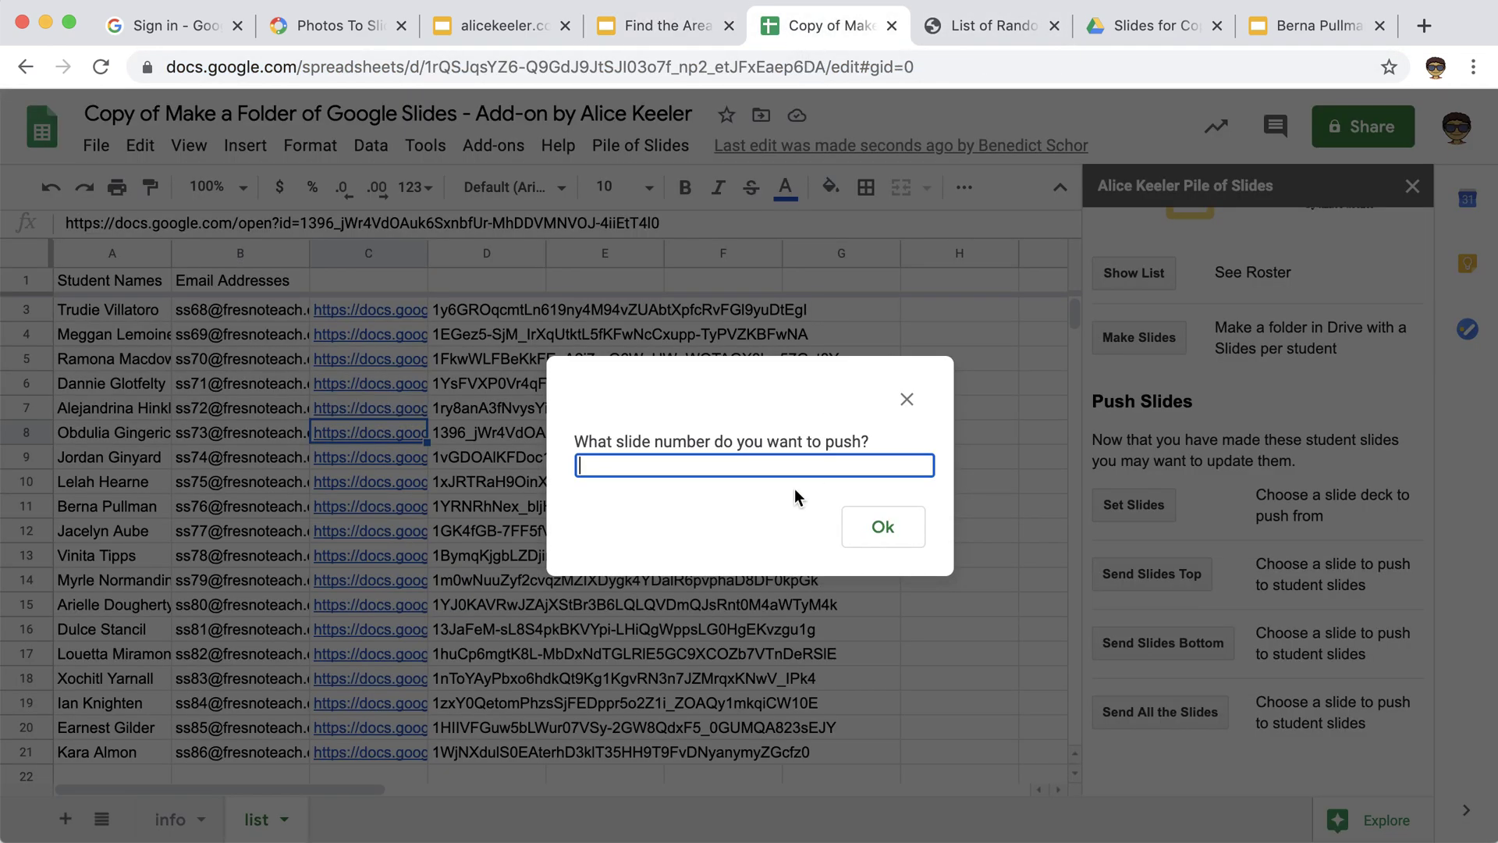
pyautogui.click(881, 525)
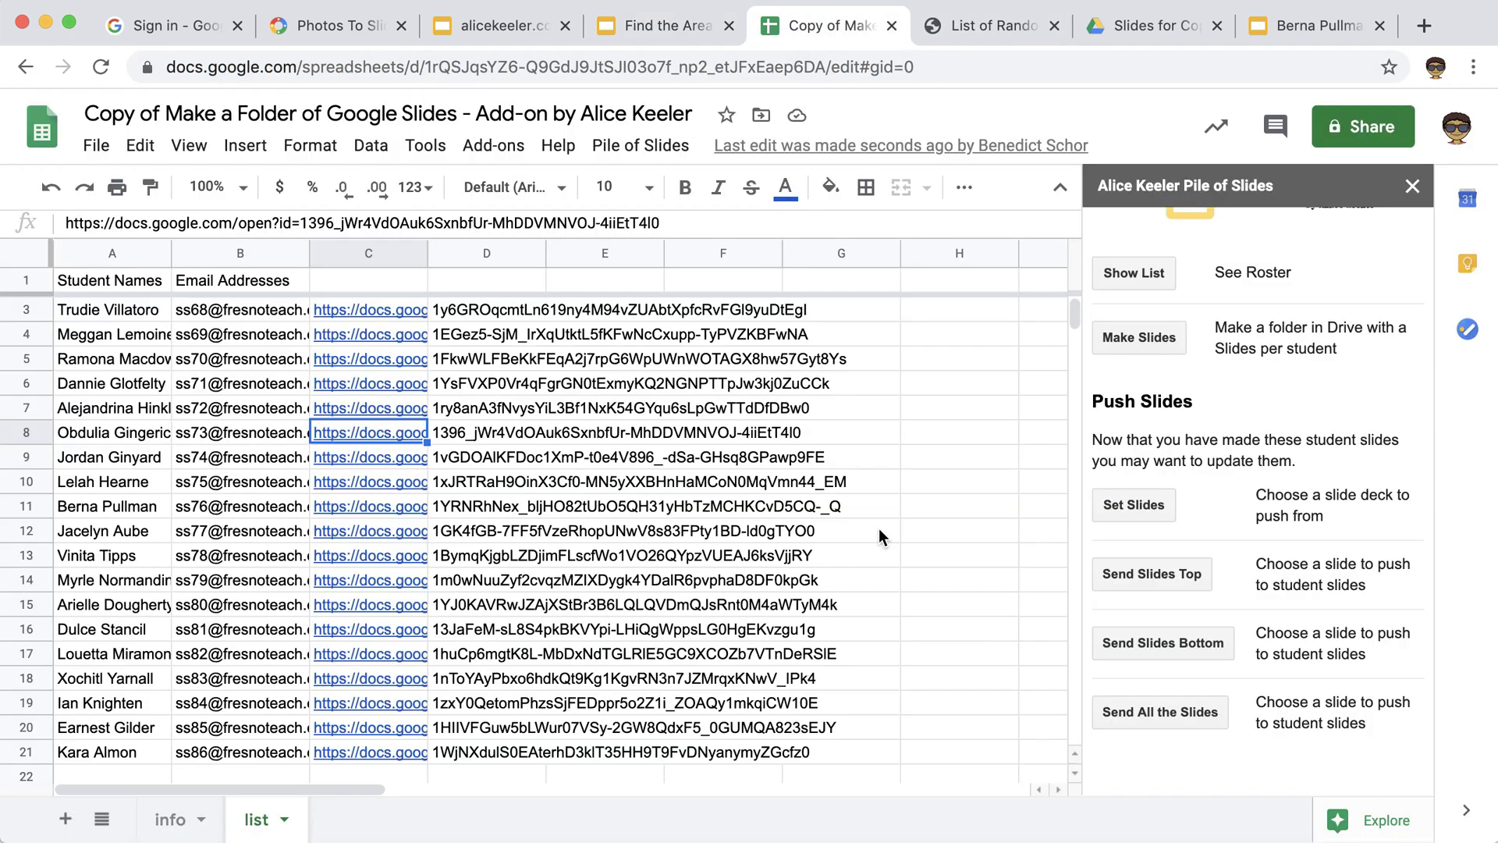
pyautogui.scroll(3)
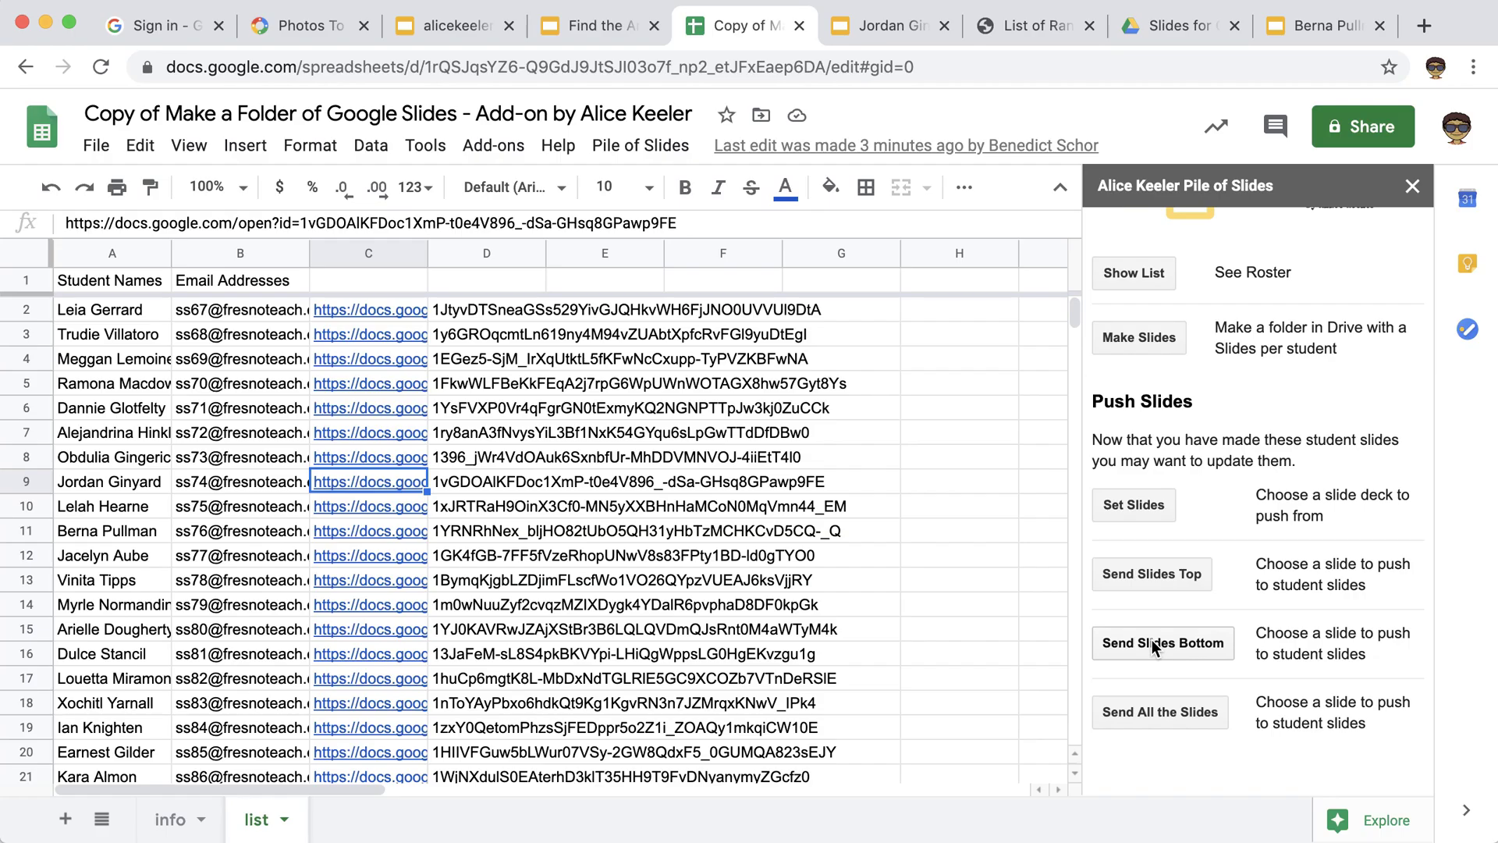
# Use Send Slides Bottom, then Send All the Slides to push every master slide to student decks.
pyautogui.click(1159, 712)
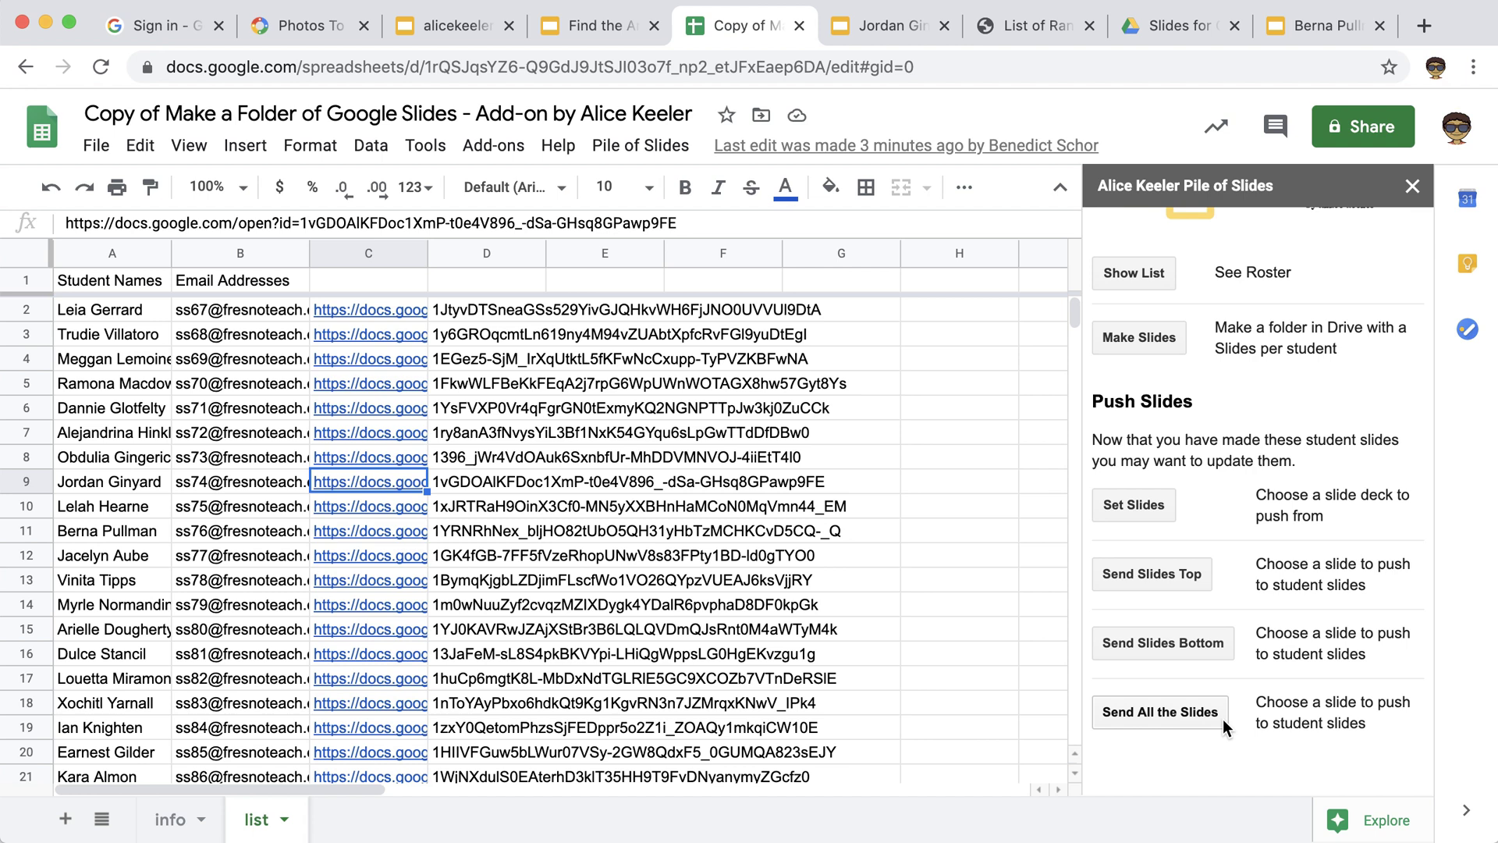
pyautogui.click(1159, 711)
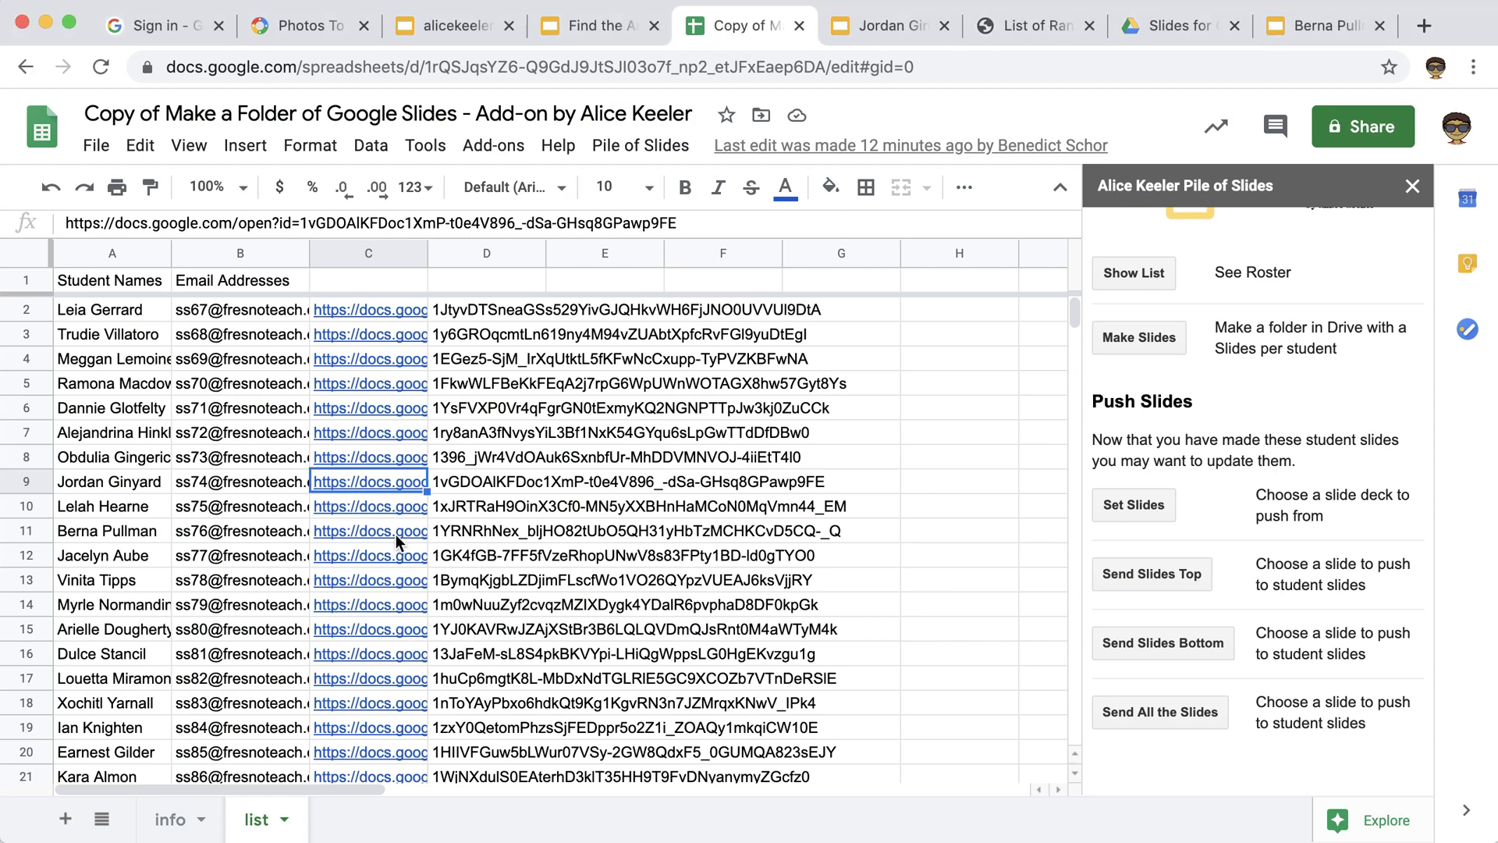
pyautogui.click(371, 530)
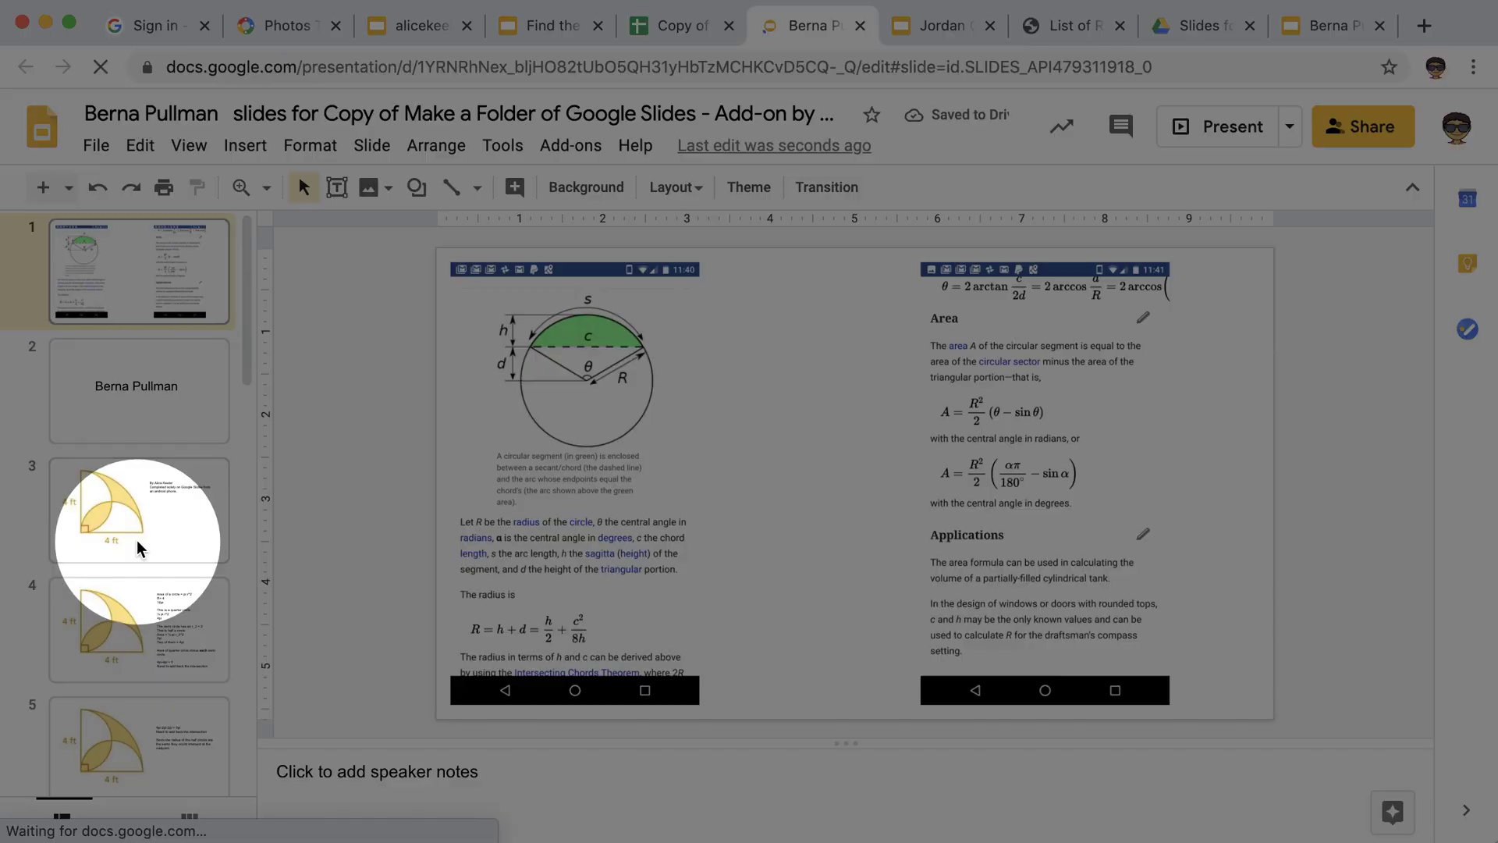
pyautogui.scroll(-3)
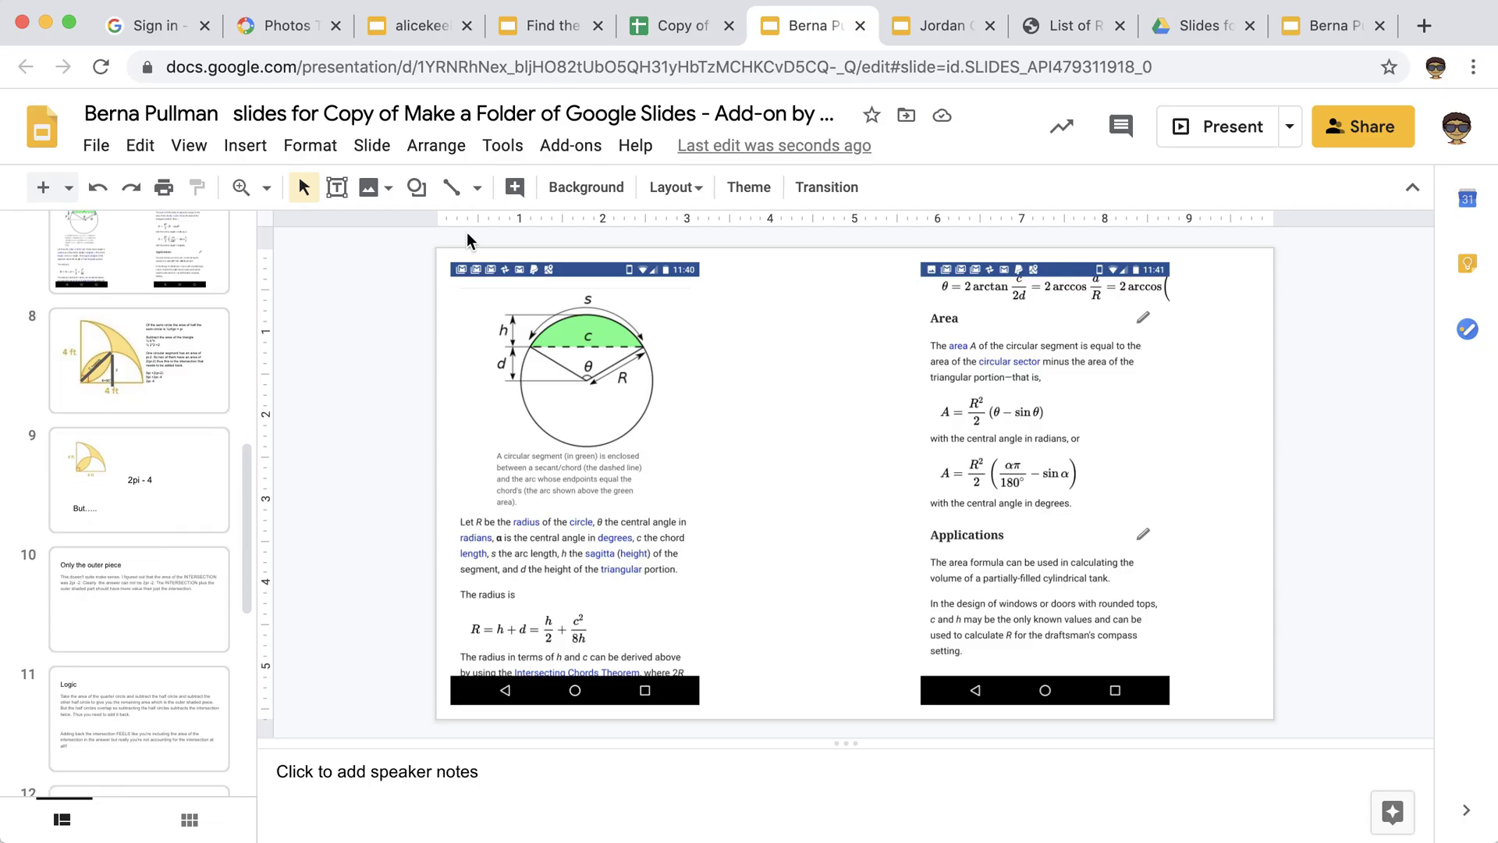